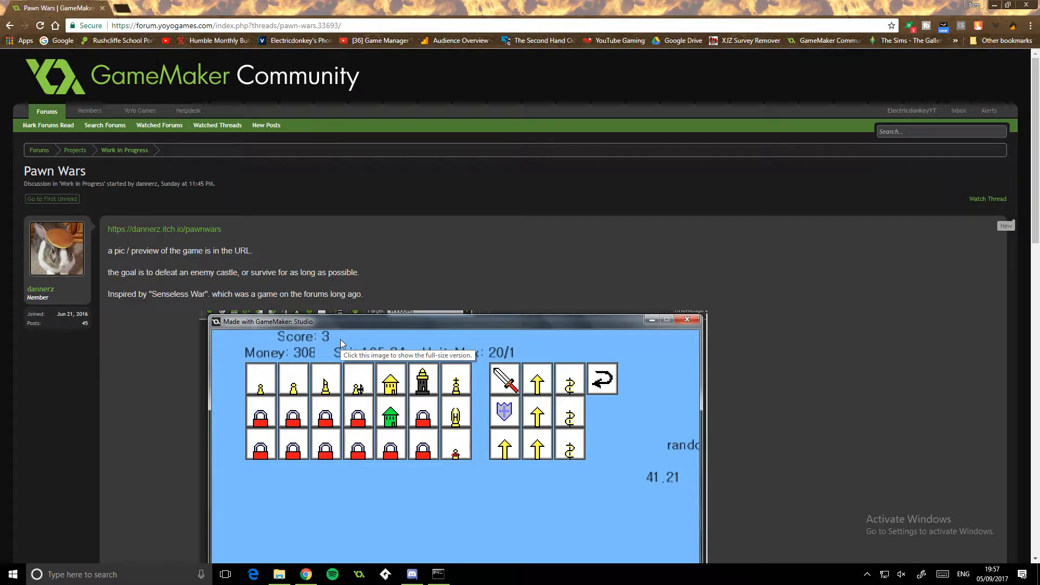
mouse_move(139, 209)
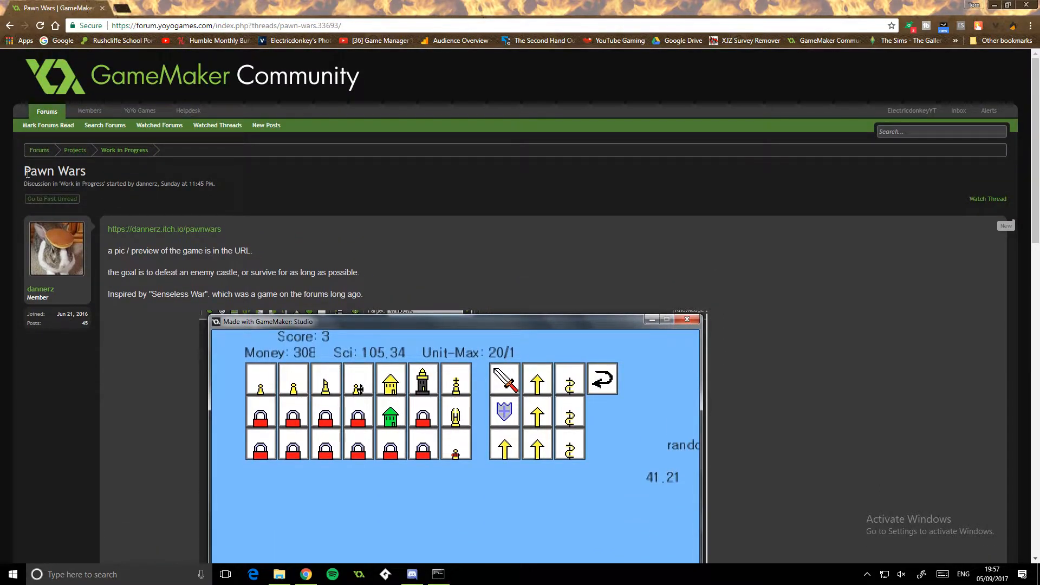
Scroll the Pawn Wars thread and bring up the context menu on its itch.io link.
scroll(down, 3)
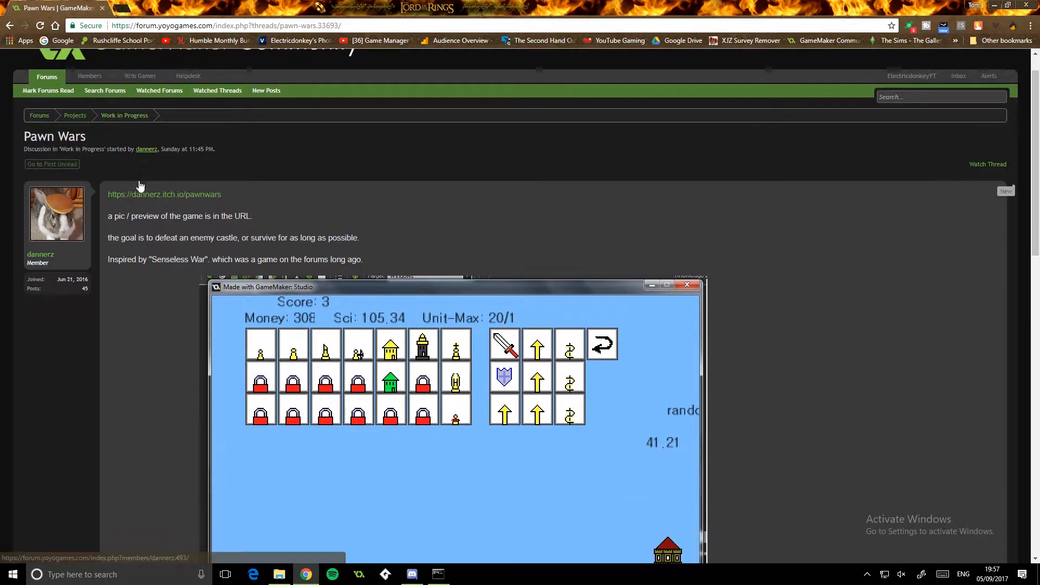
scroll(down, 3)
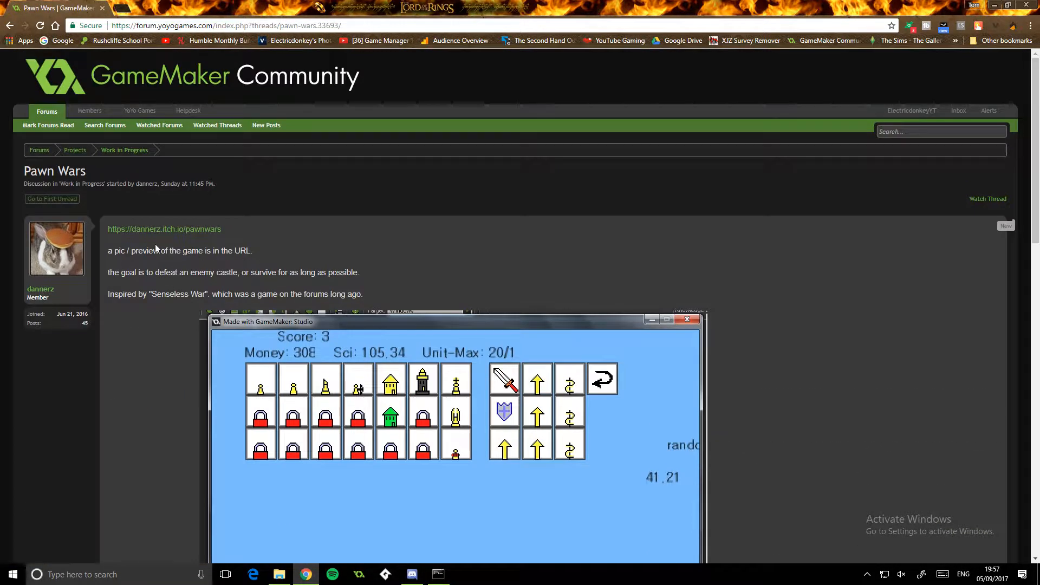
right_click(164, 228)
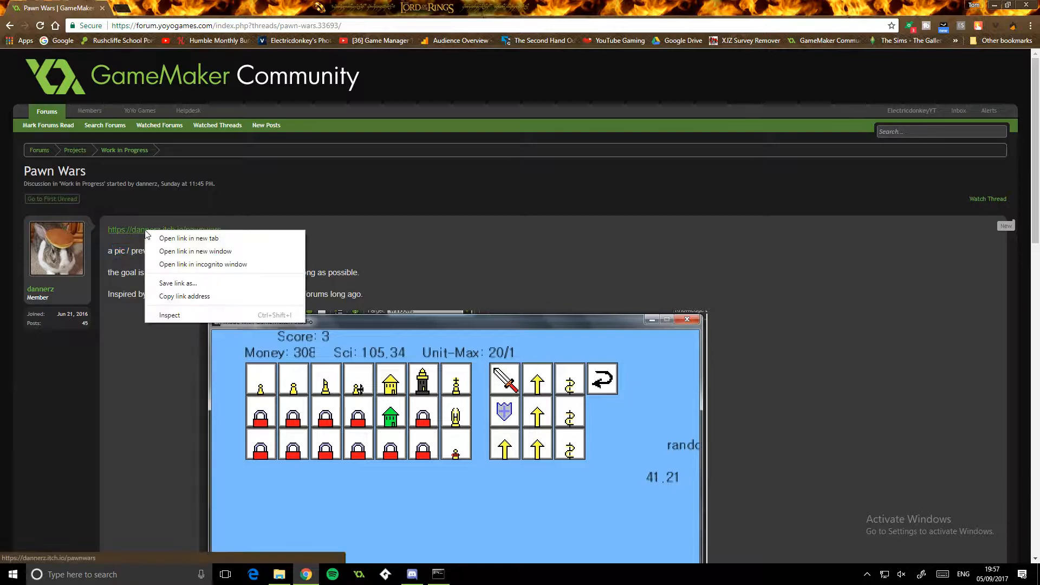
View the 'Pawn Wars test2' itch.io page in a new tab, then close it to return to the thread.
click(189, 238)
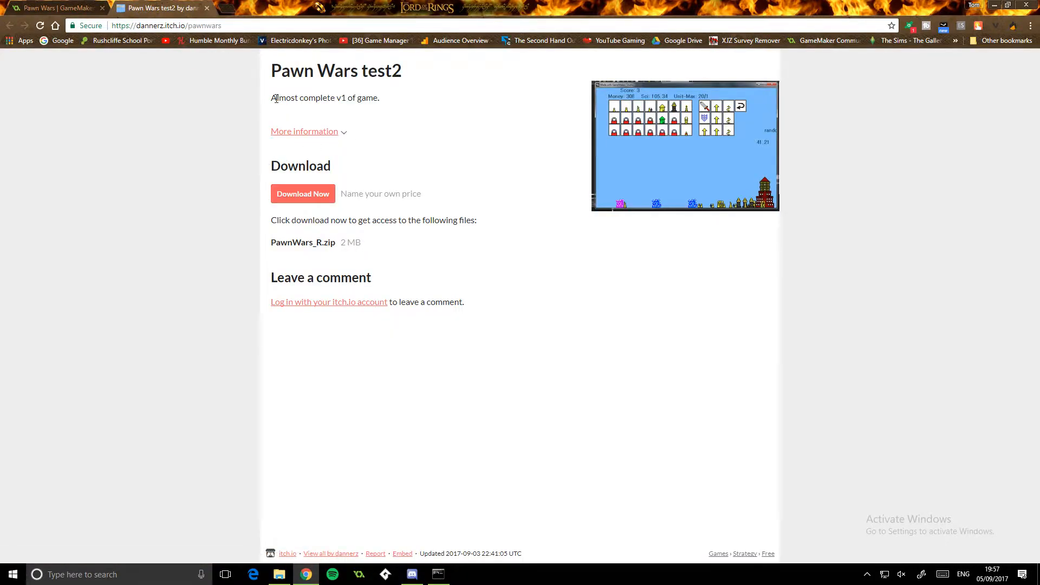
click(305, 131)
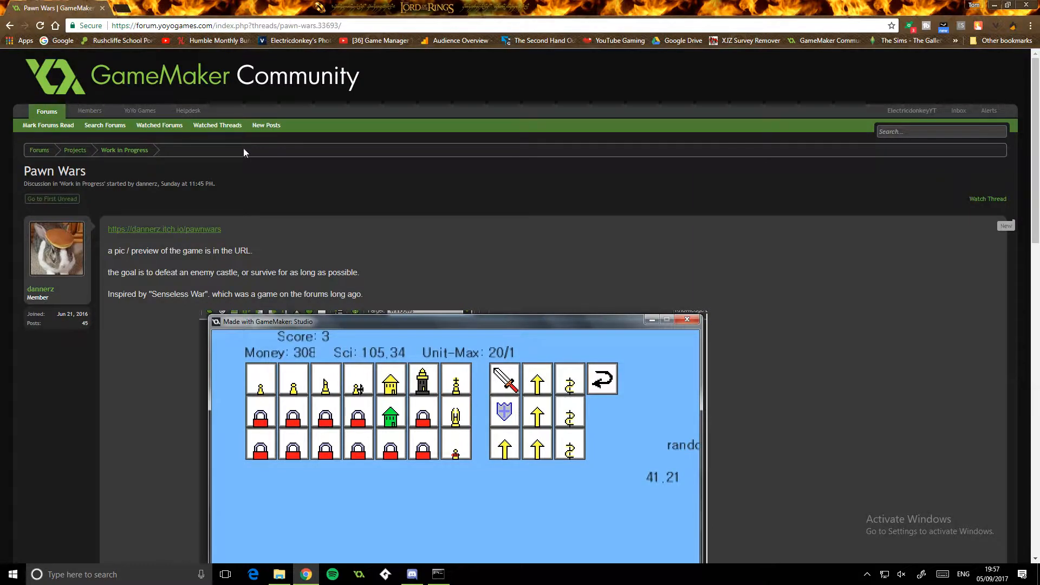
scroll(down, 3)
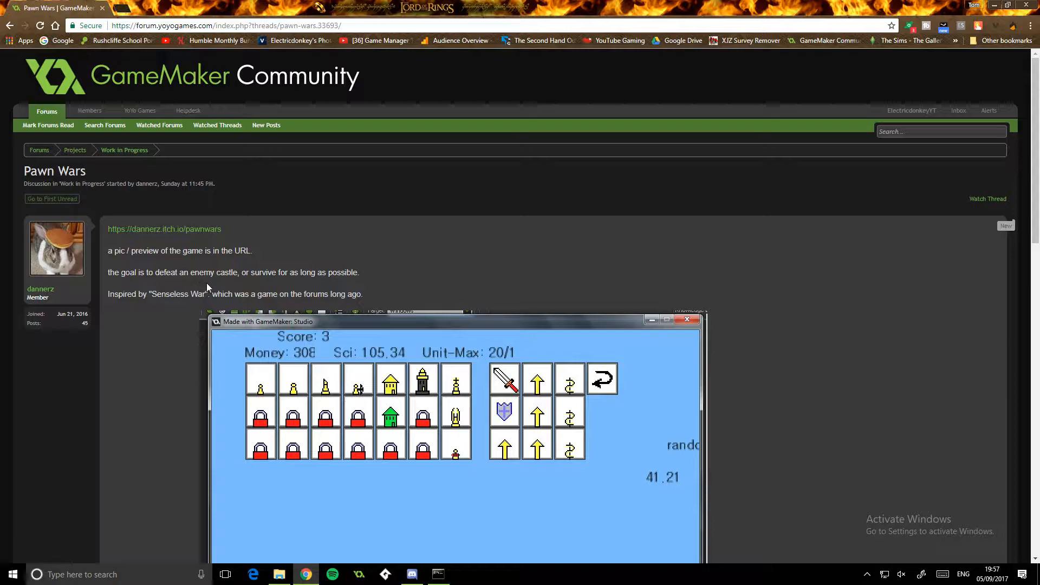
mouse_move(209, 297)
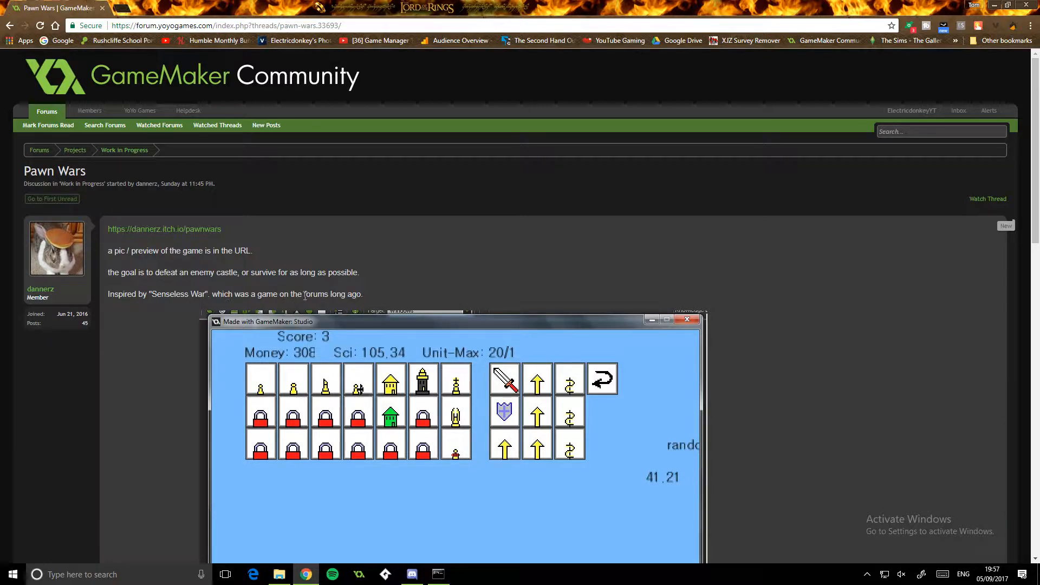
scroll(down, 3)
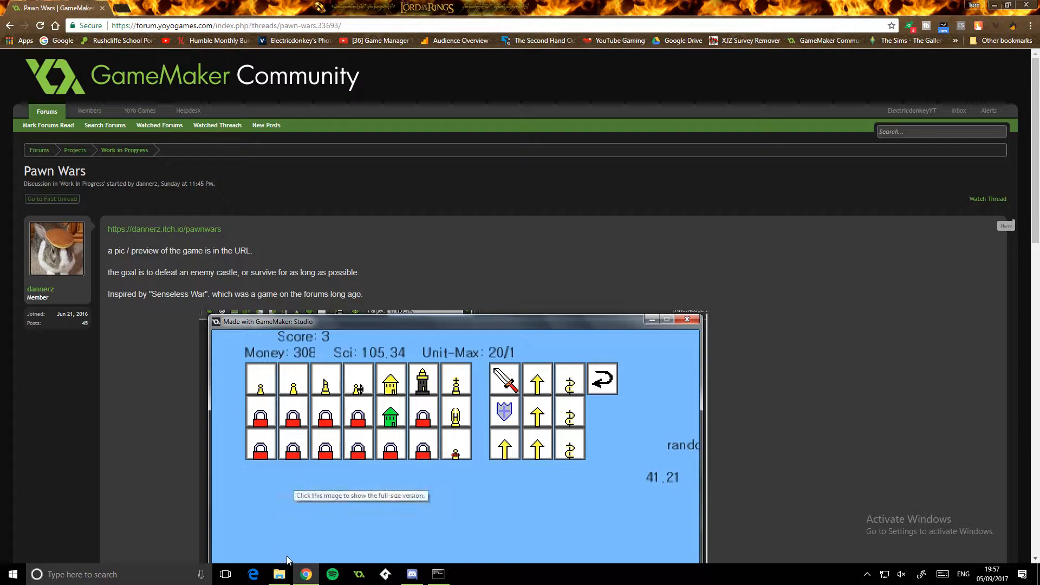
mouse_move(297, 531)
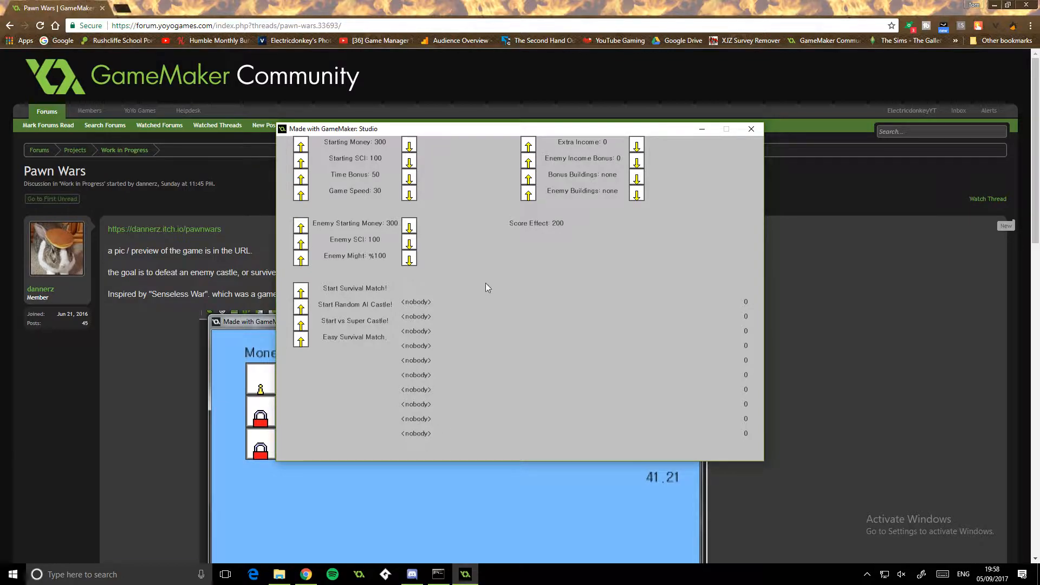
mouse_move(733, 322)
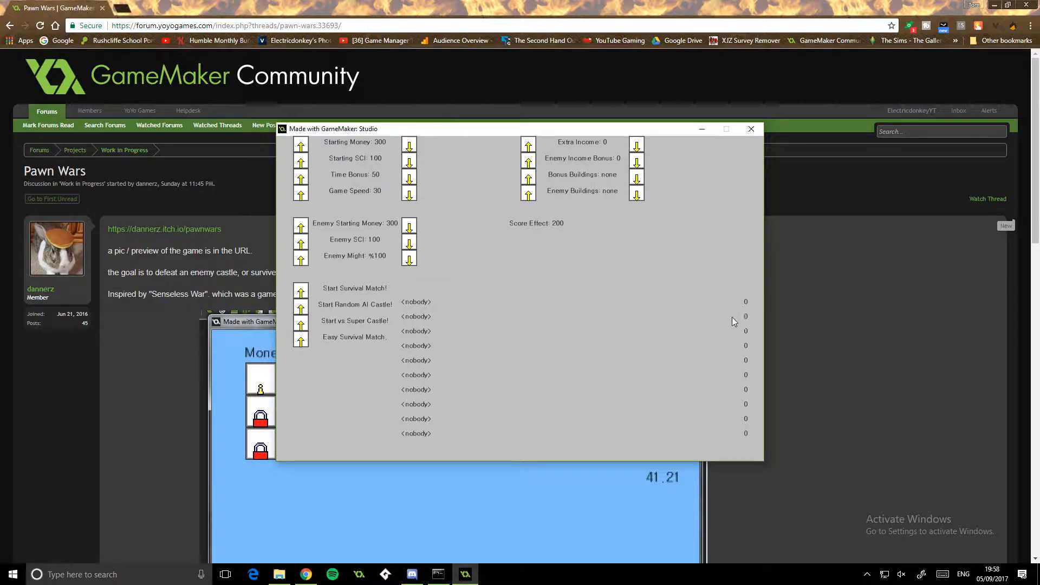
mouse_move(559, 309)
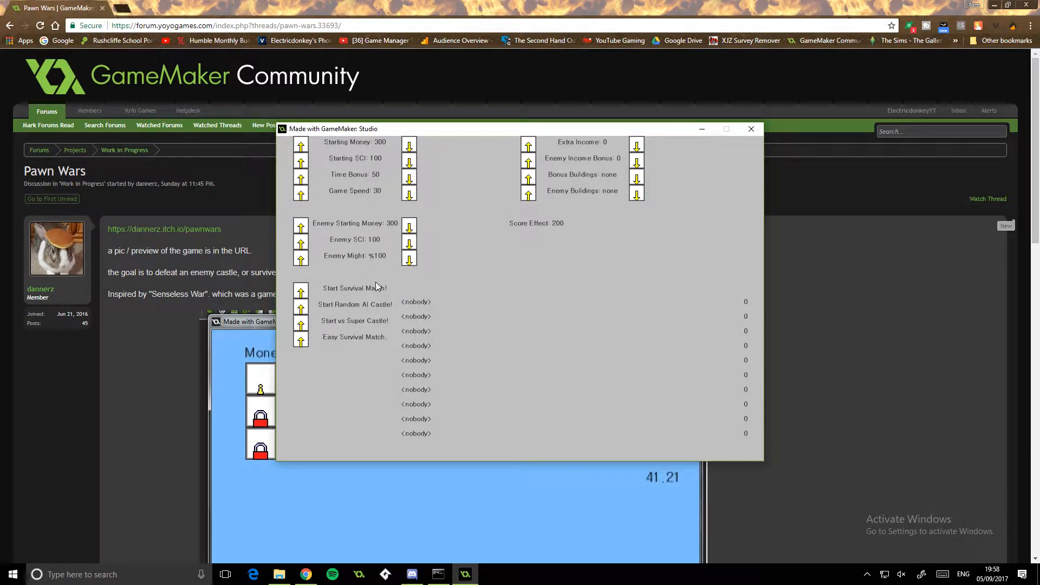
mouse_move(338, 328)
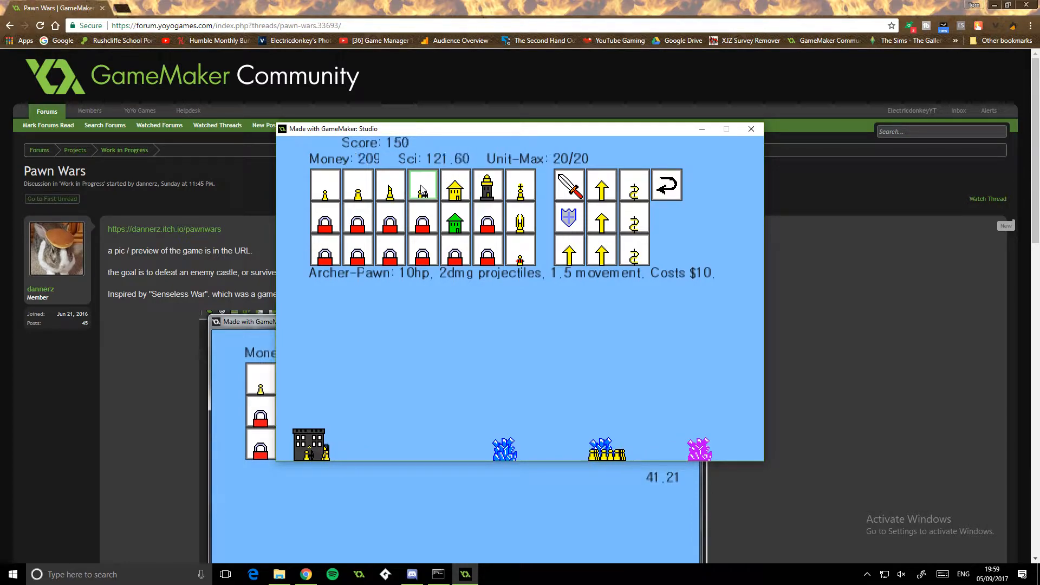
Recruit an archer pawn during the castle match before quitting the game.
click(421, 184)
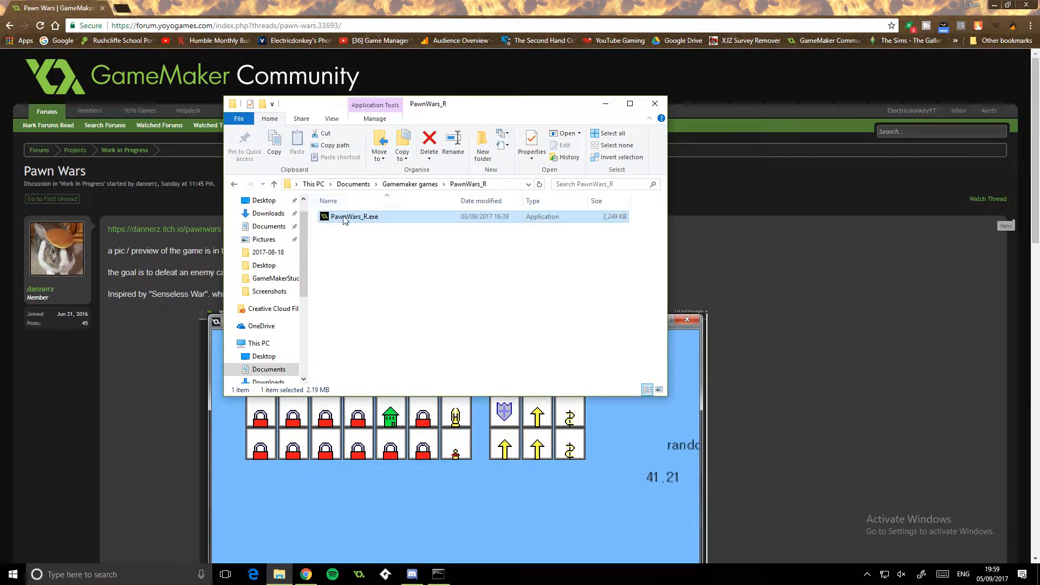
Run PawnWars_R.exe from its folder and start a new castle match.
double_click(354, 217)
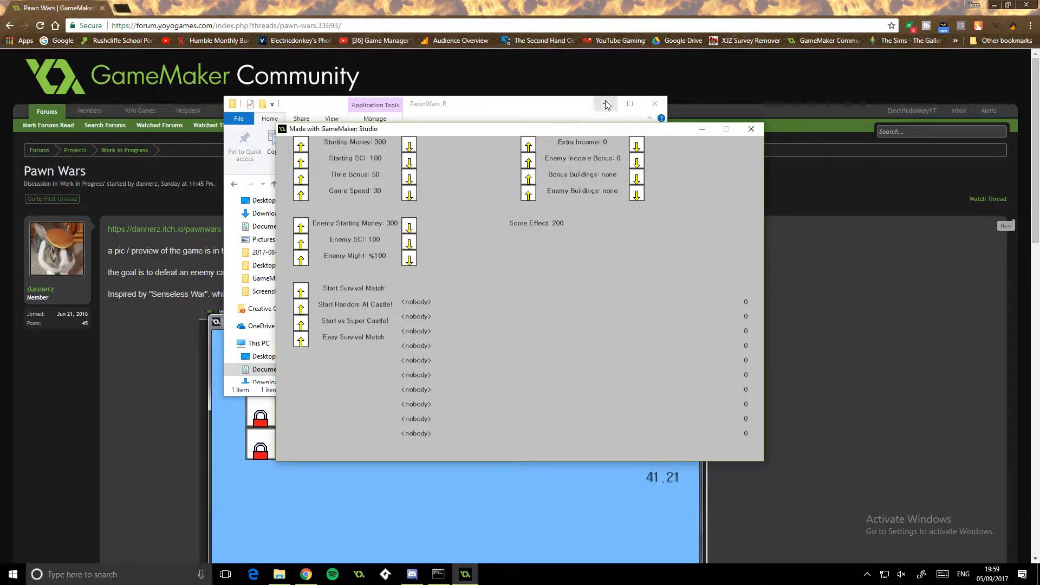
click(354, 287)
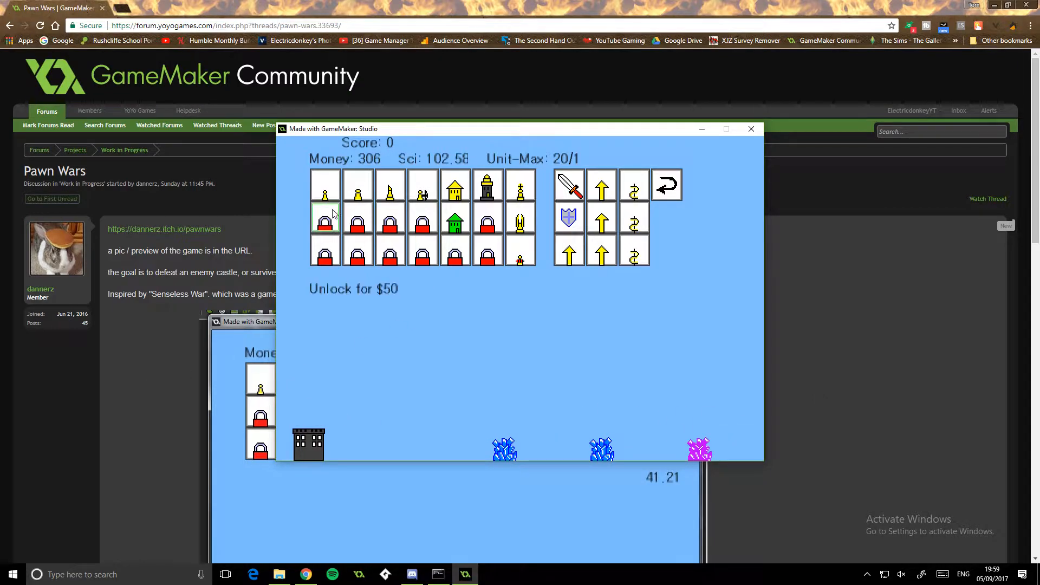
Recruit a pawn and build a house for extra tax income.
click(324, 185)
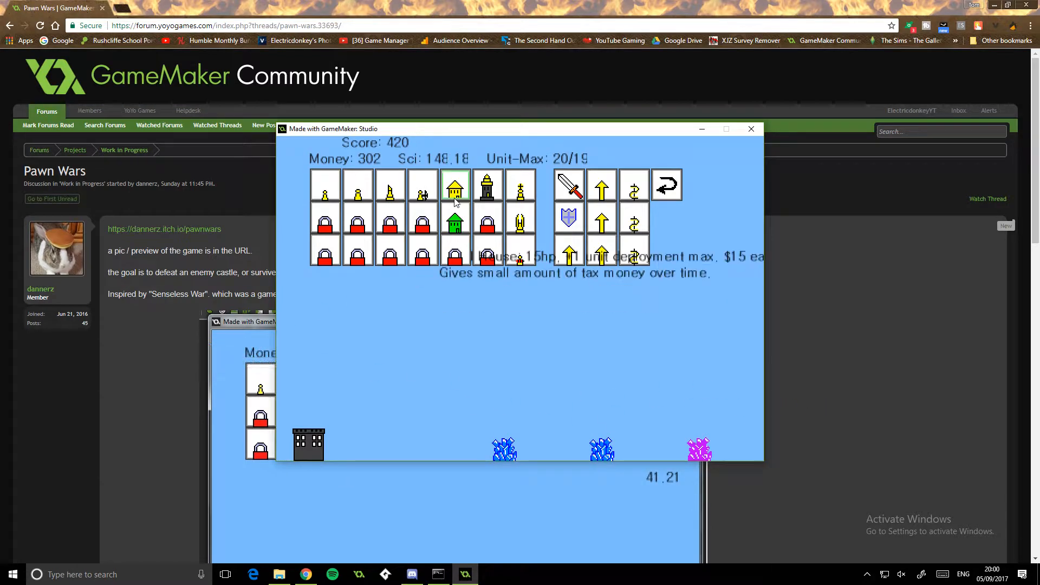
click(454, 184)
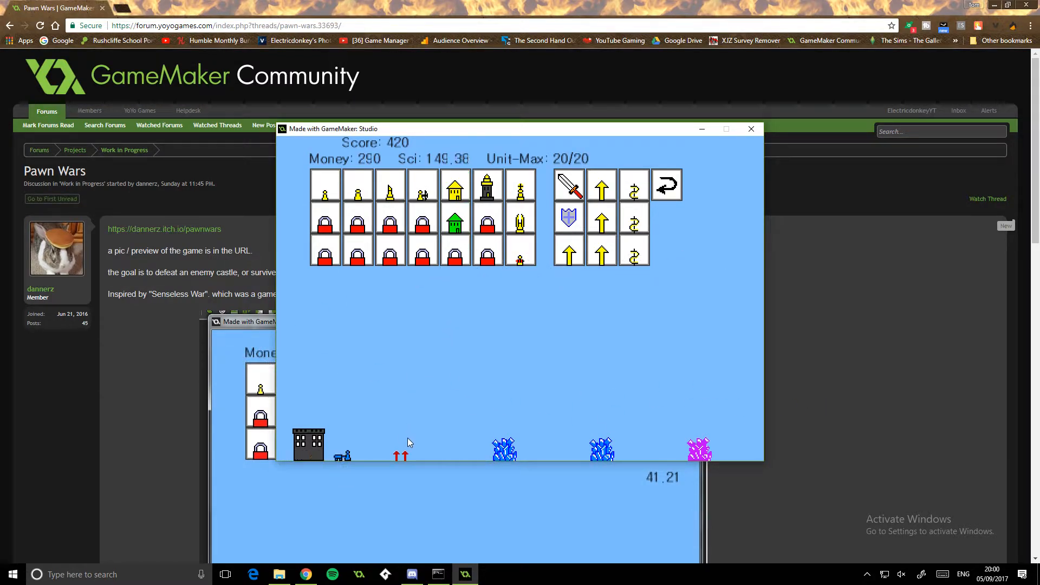
mouse_move(568, 188)
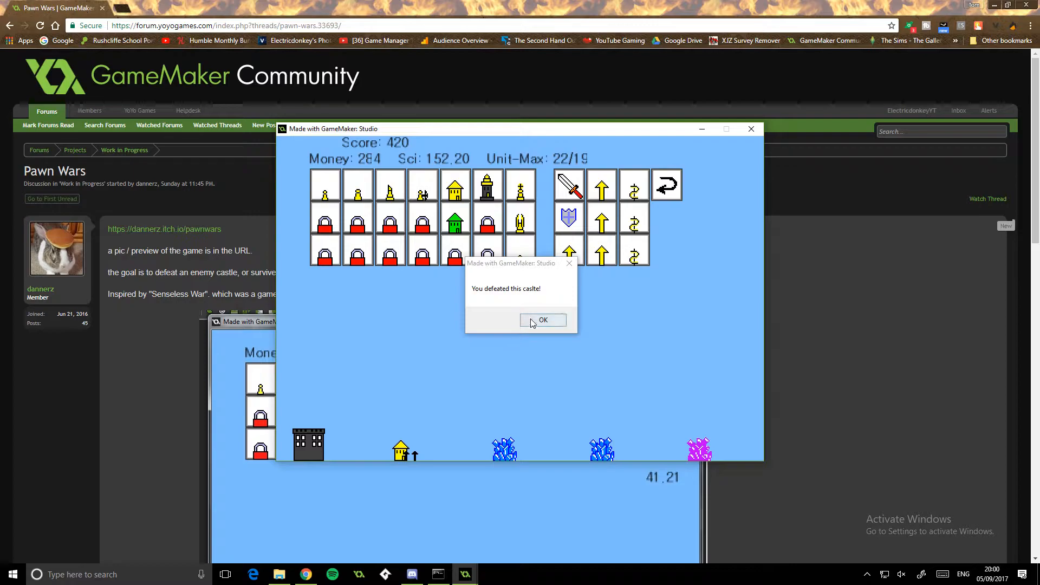
mouse_move(500, 295)
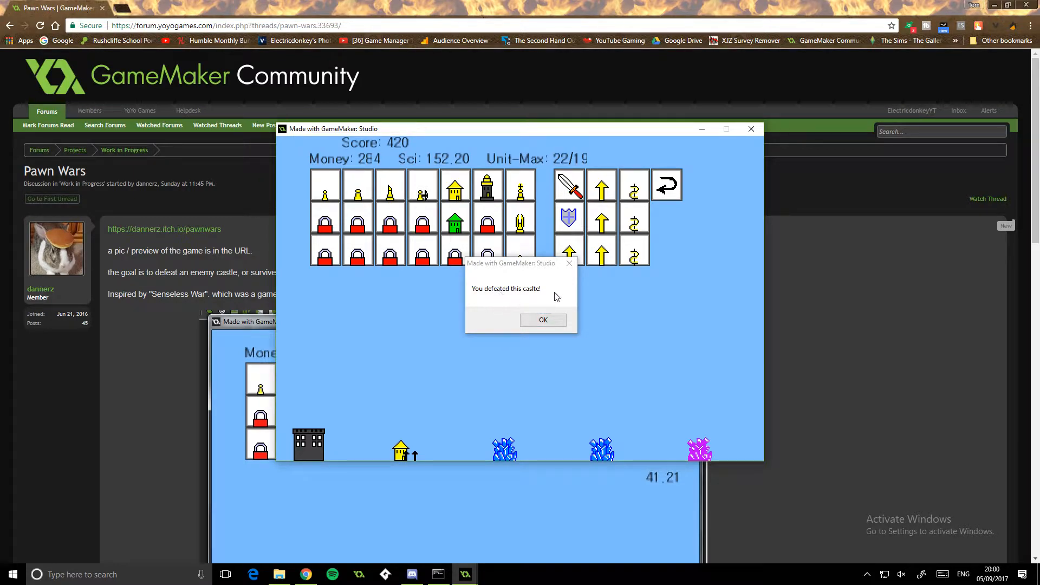
mouse_move(528, 295)
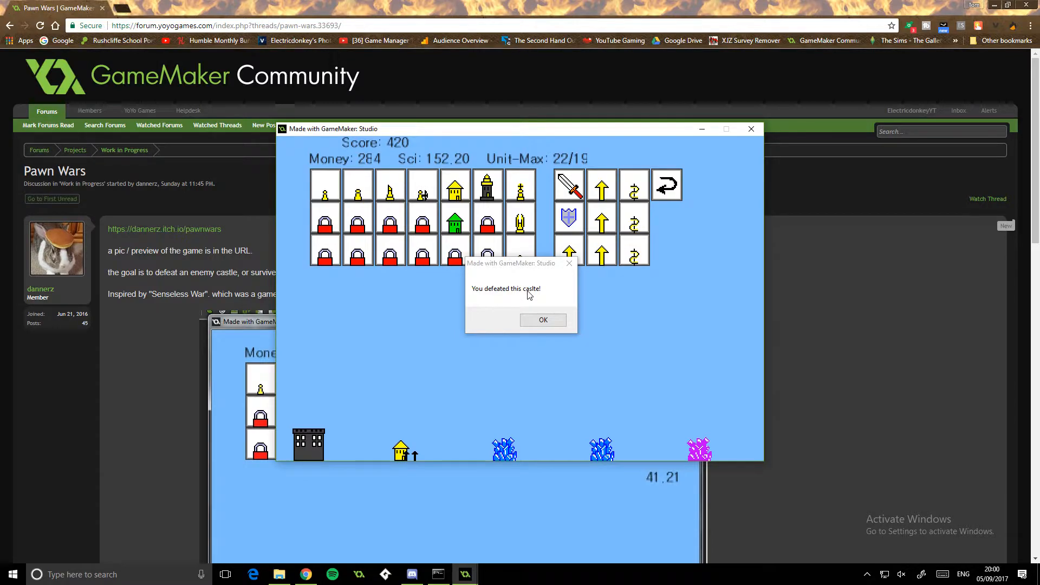
mouse_move(533, 298)
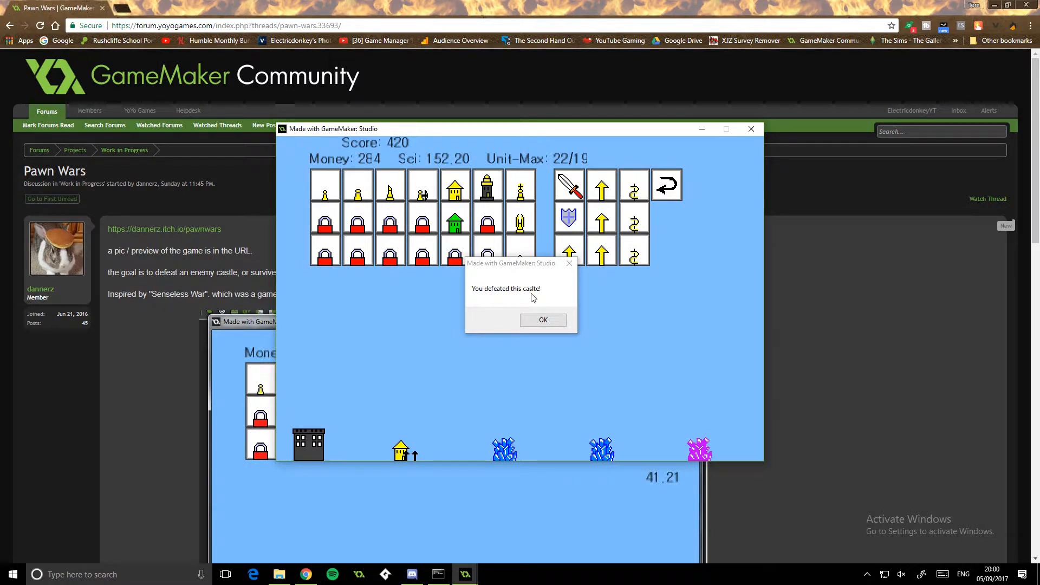
Enter 'castl' in the browser search box as the castle is defeated.
text(castle)
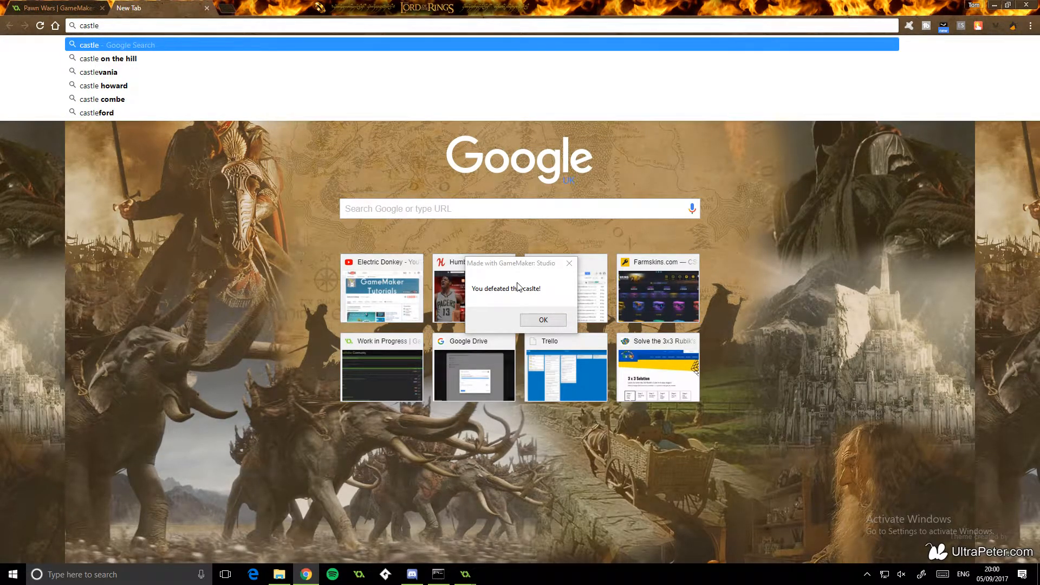
Start a Google search for castle, then close the new tab to leave only the forum thread.
click(542, 320)
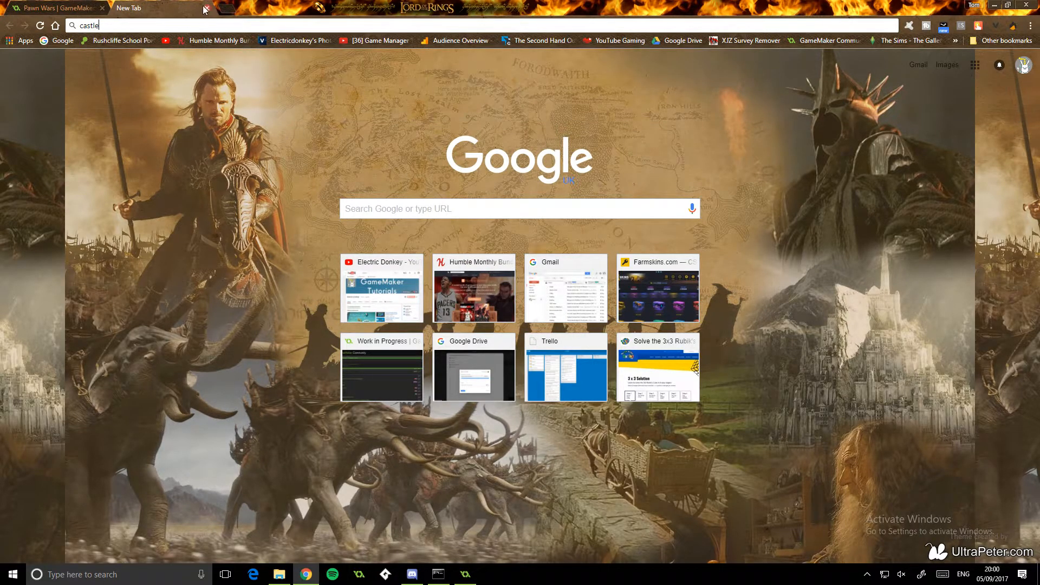
click(53, 8)
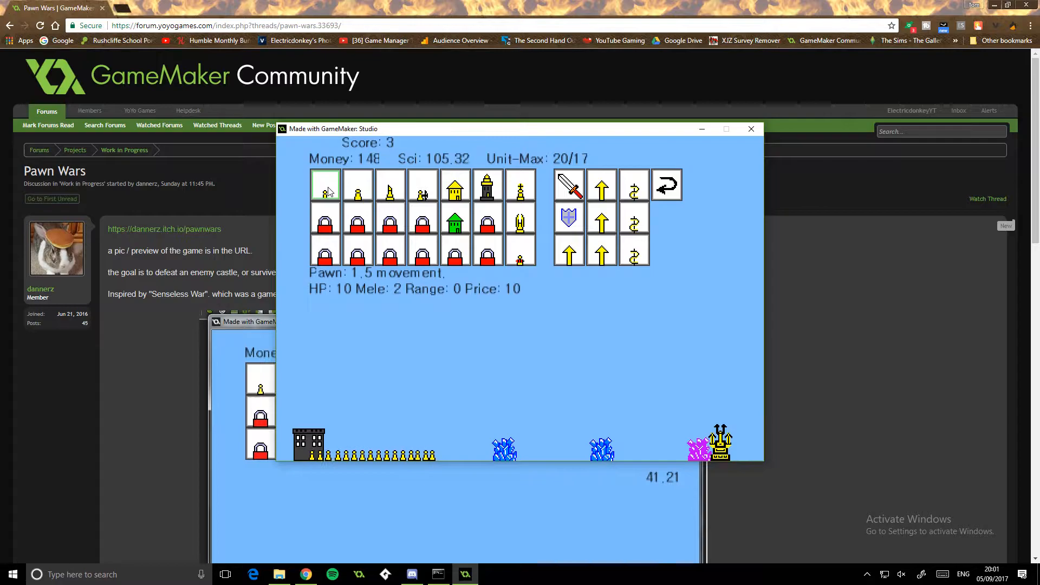
Recruit several pawns and a heavy pawn from the unit tiles.
click(324, 184)
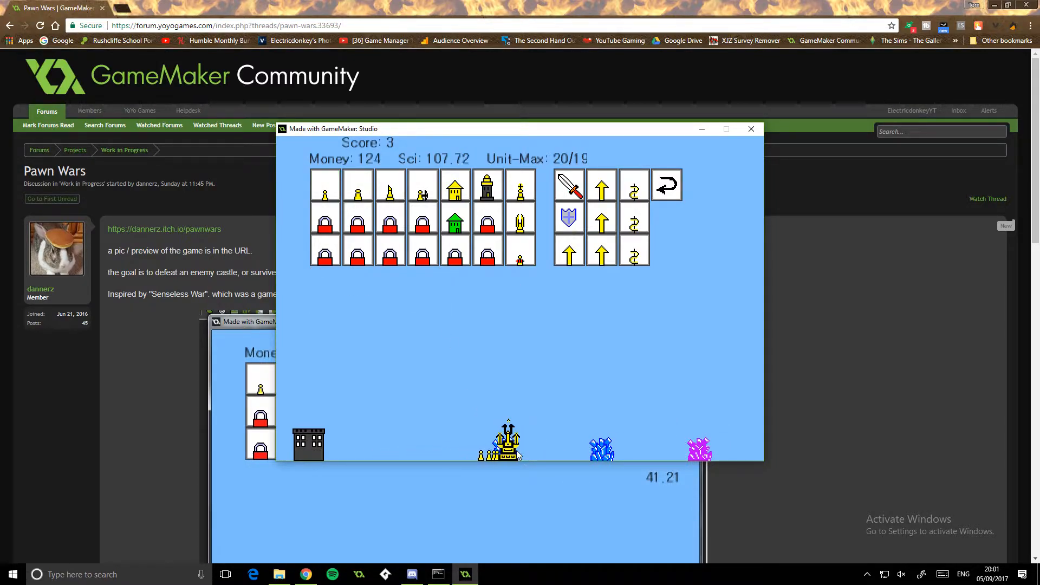
click(324, 185)
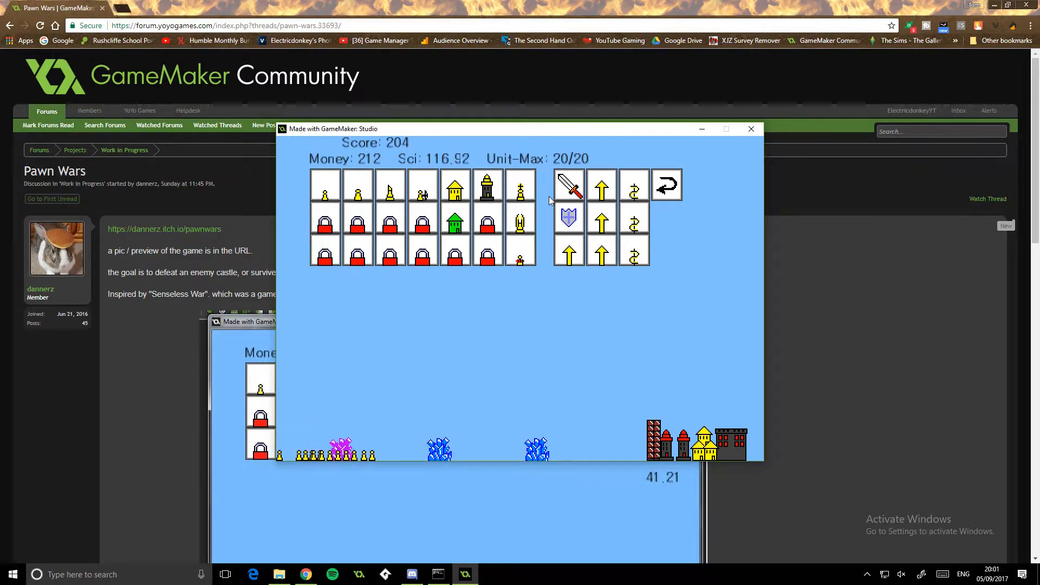
click(357, 186)
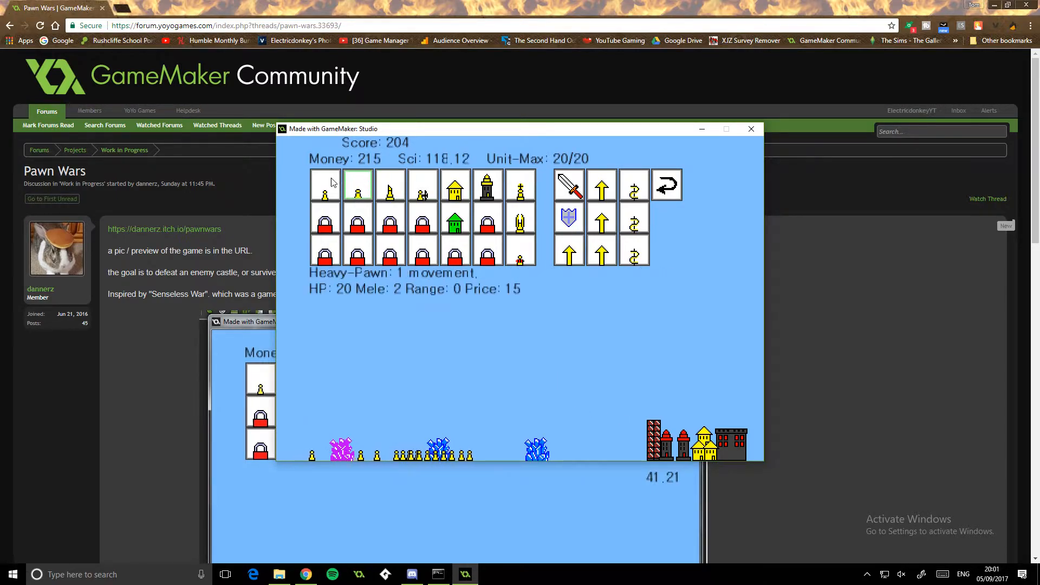
click(325, 184)
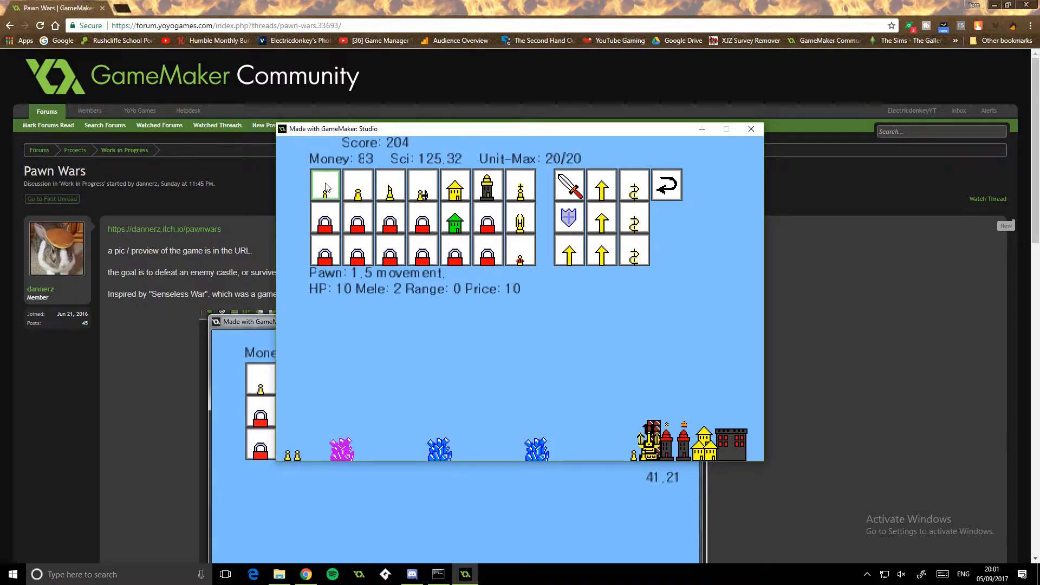
click(324, 184)
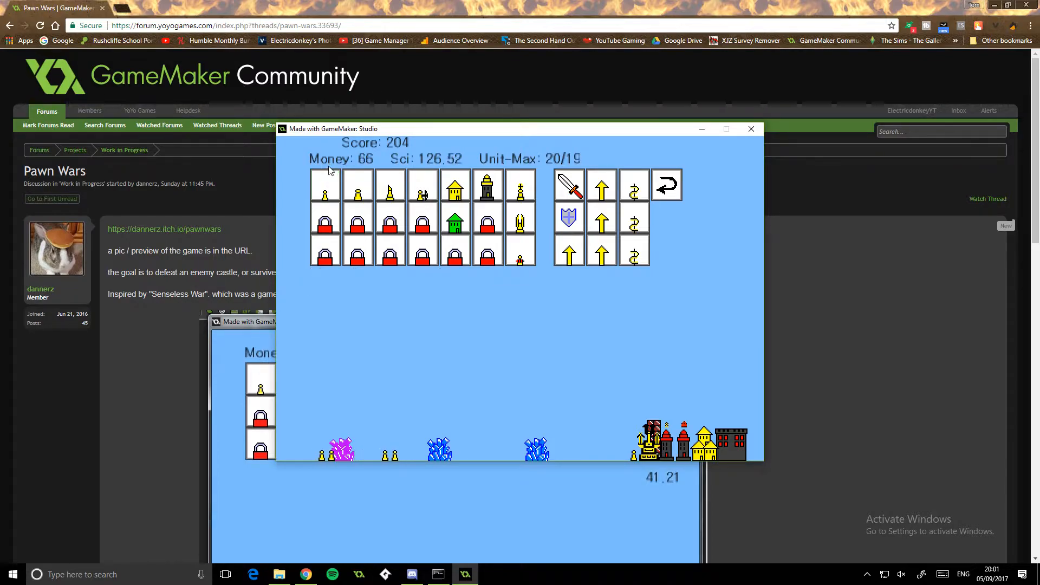
click(324, 184)
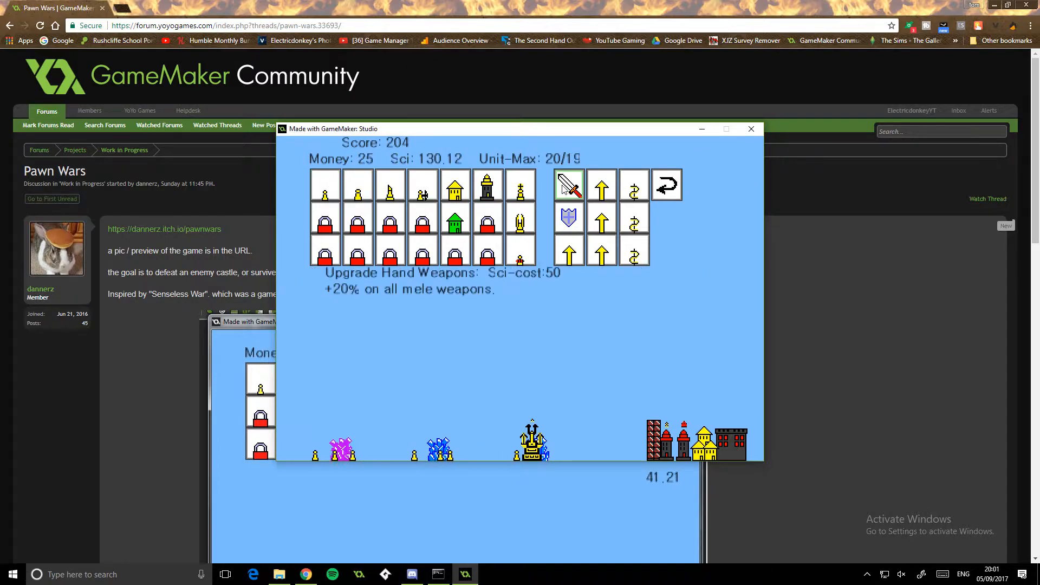
Upgrade hand weapons for +20% melee, then recruit two pawns and two miners.
click(568, 184)
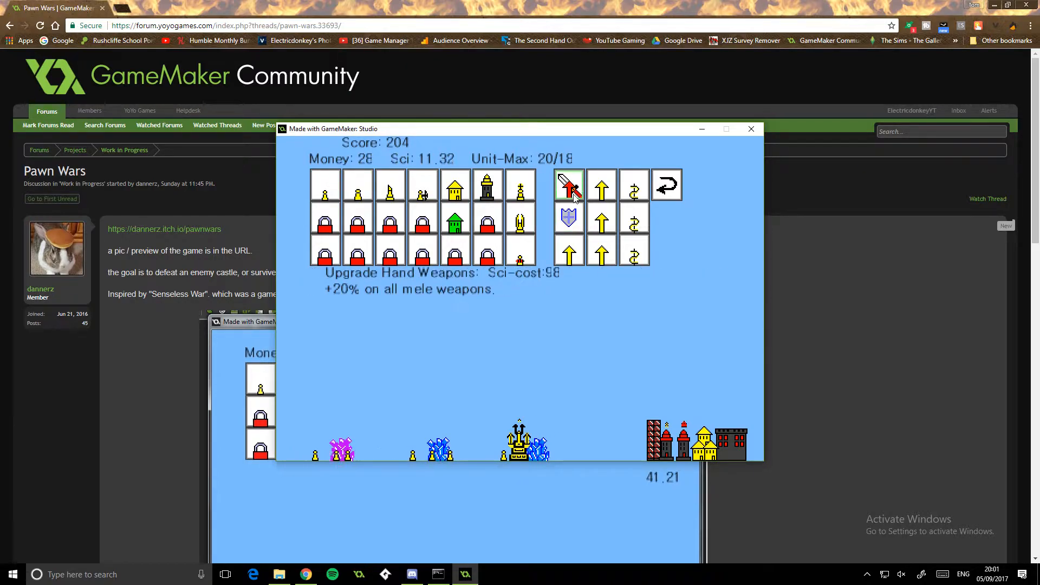
click(325, 184)
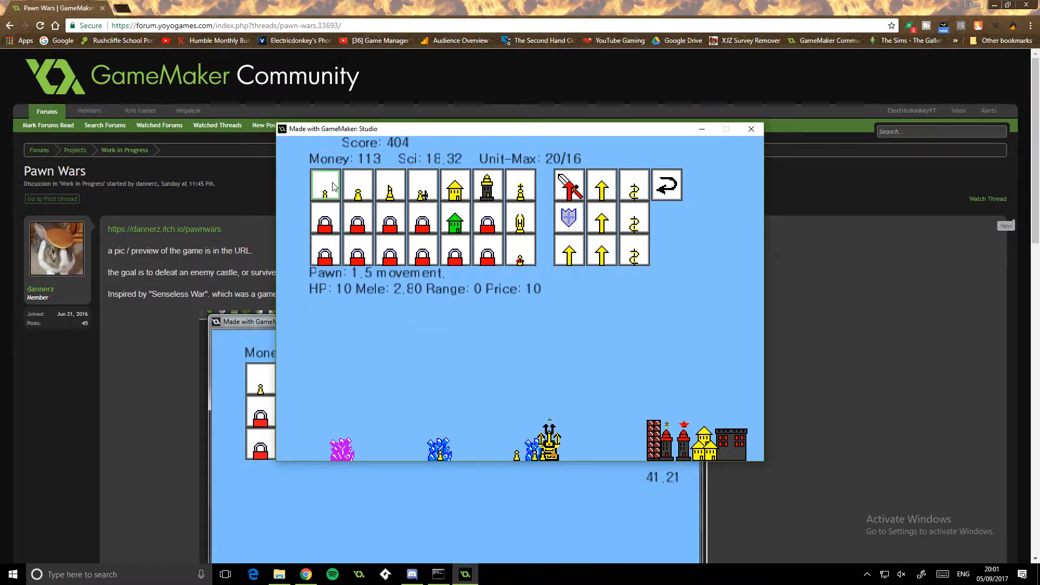
click(324, 185)
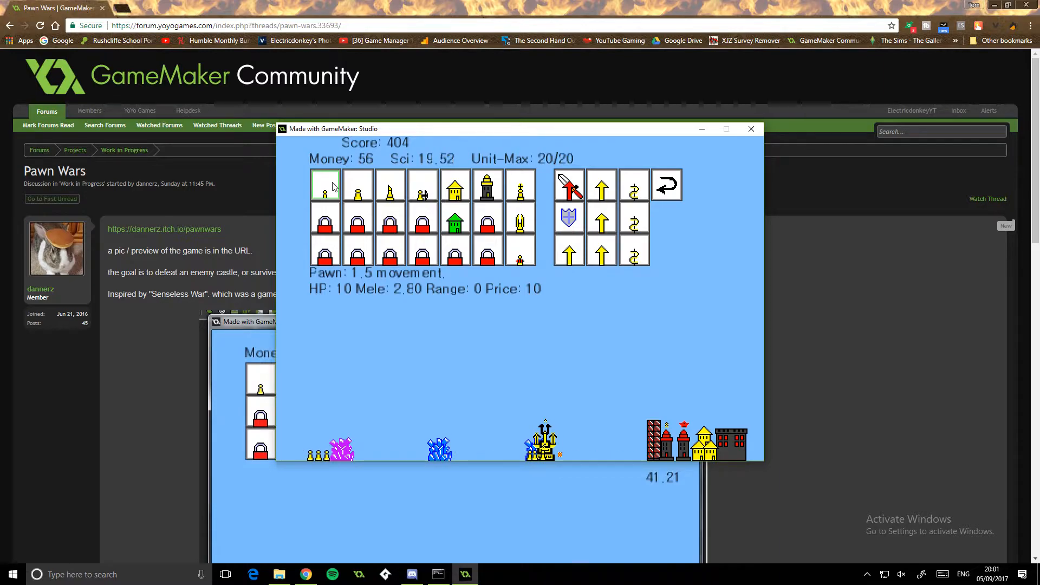
click(325, 184)
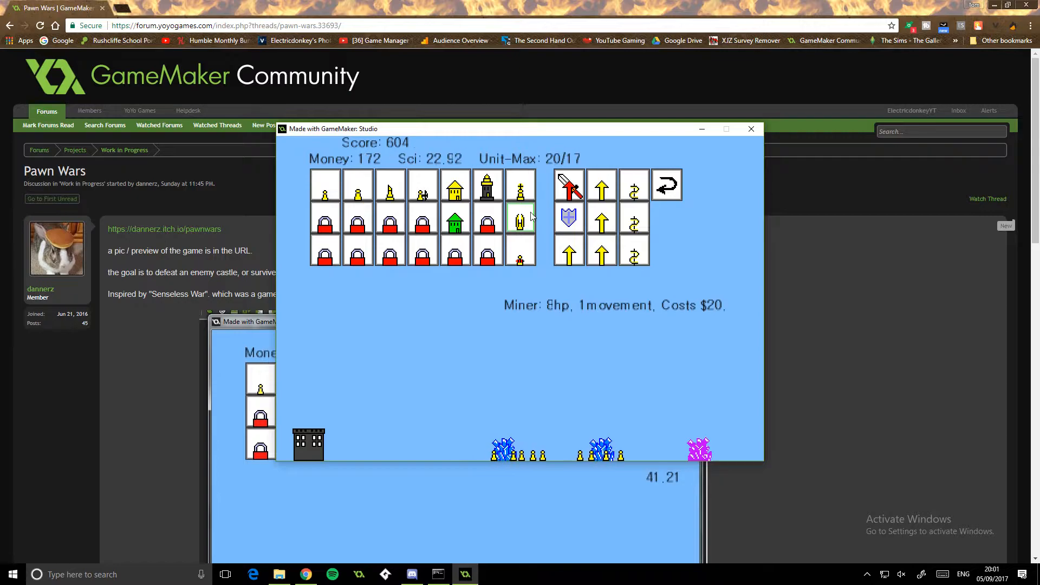
click(520, 220)
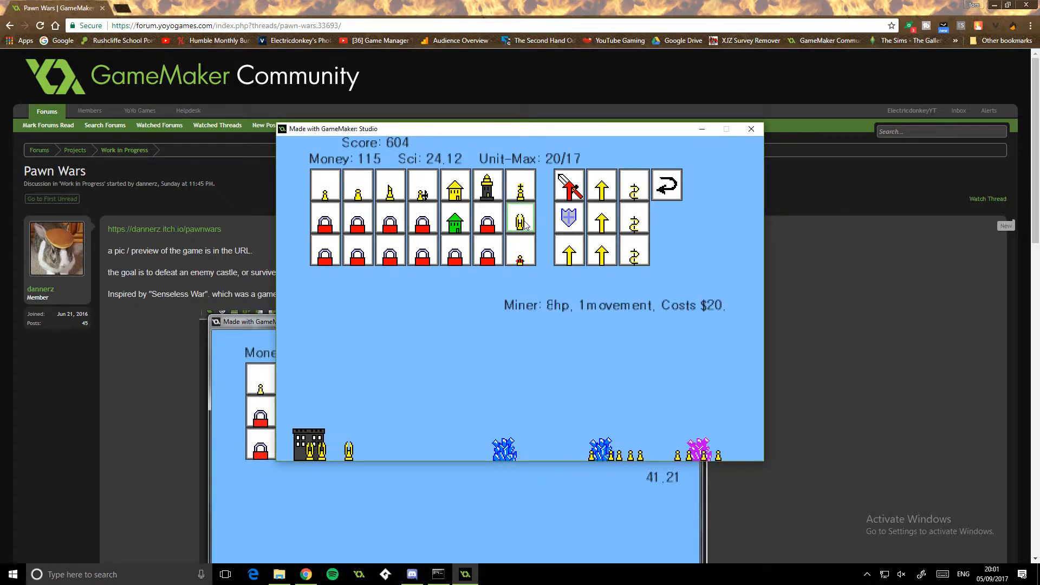
click(521, 220)
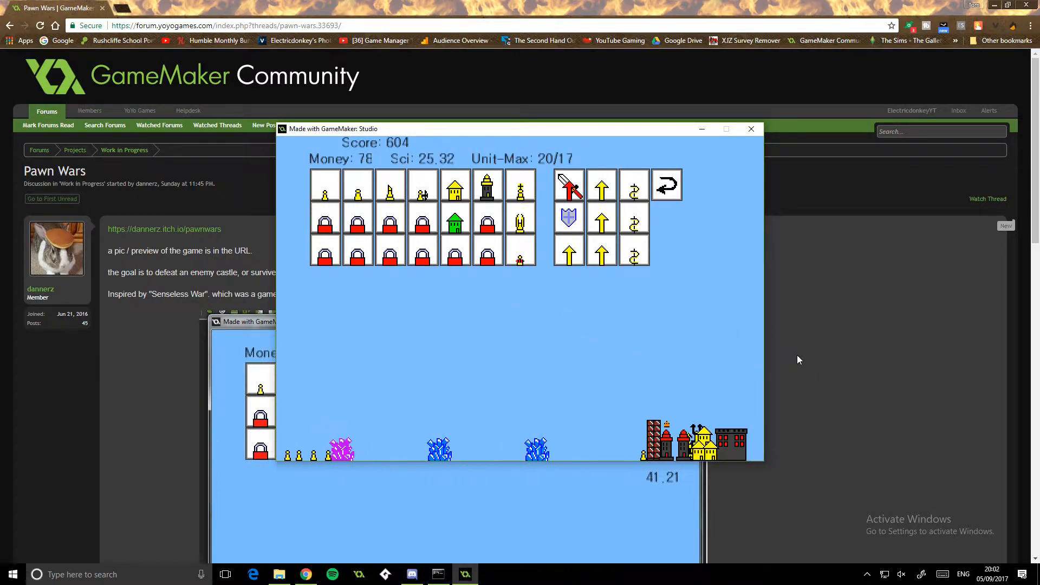
Recruit another wave of five pawns to press the attack.
click(324, 184)
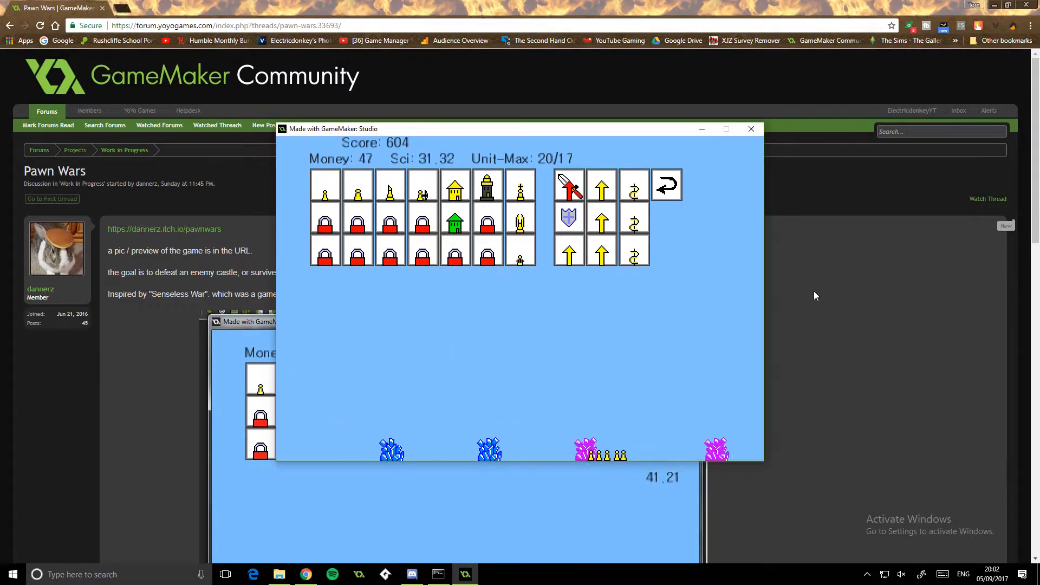
click(323, 184)
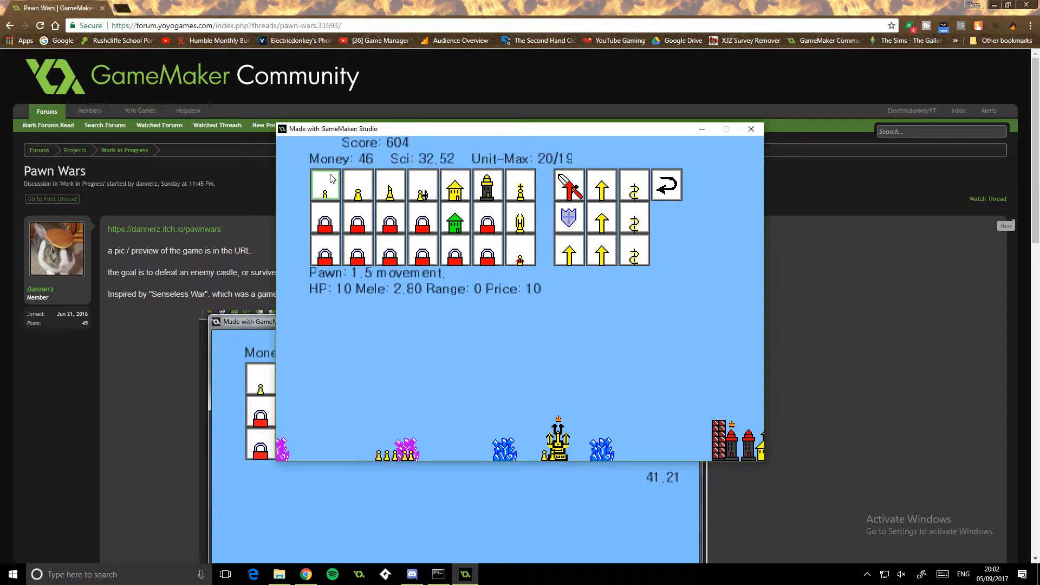
click(325, 184)
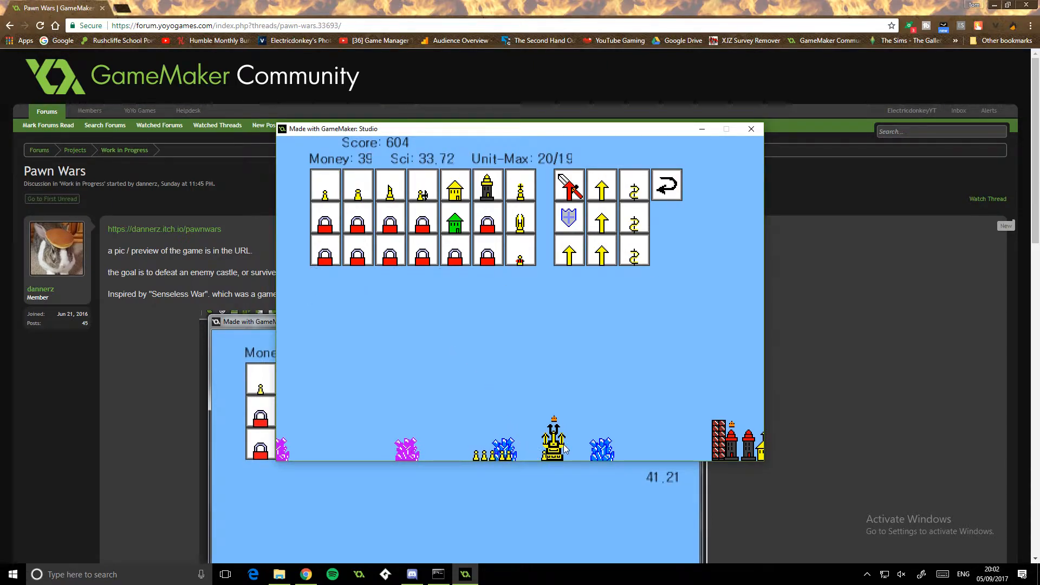
click(325, 184)
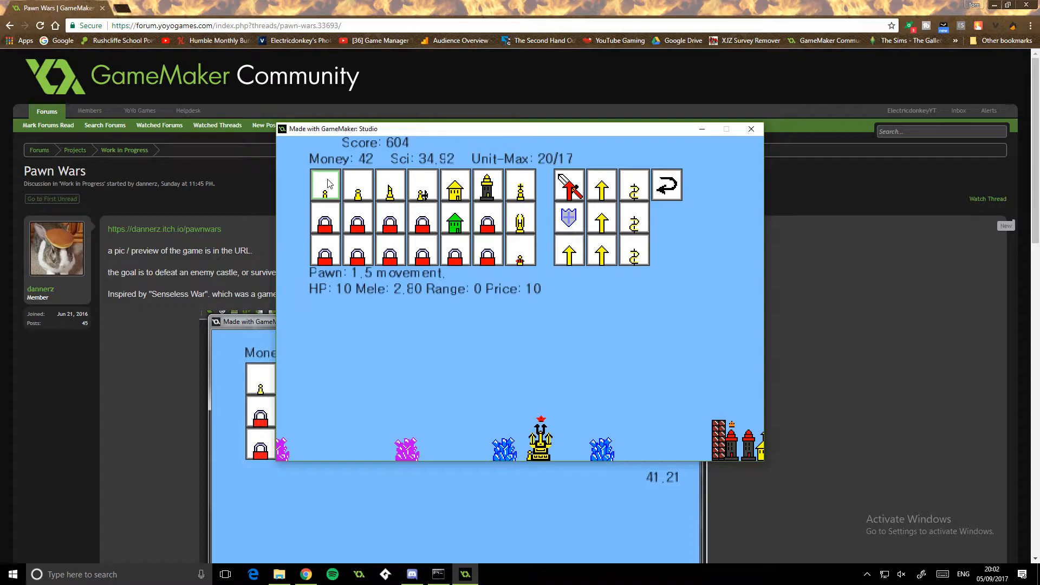
click(325, 184)
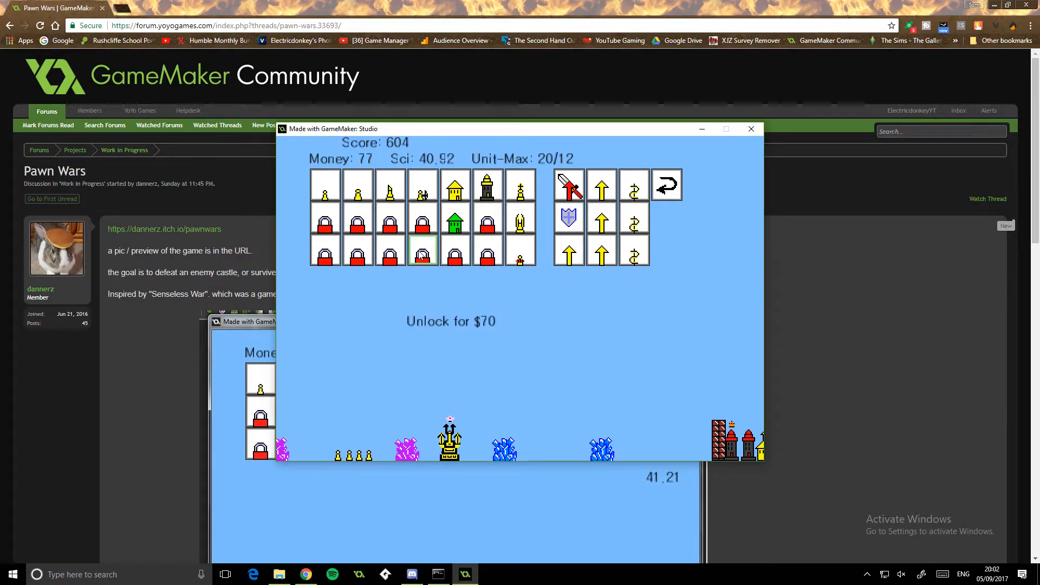
Unlock the padlocked unit for $70, then recruit more pawns and miners, reaching score 804.
click(421, 255)
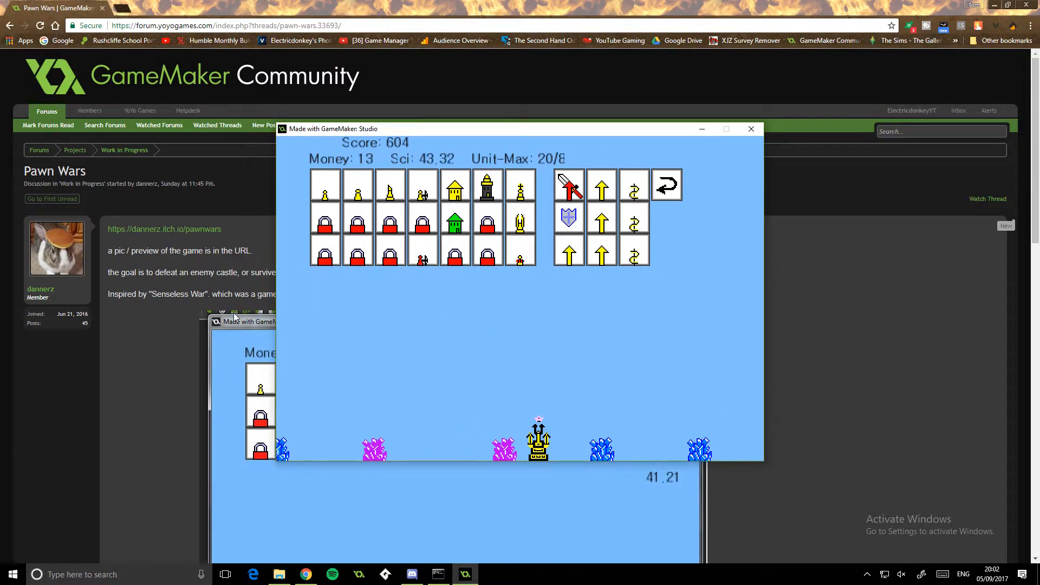
click(323, 184)
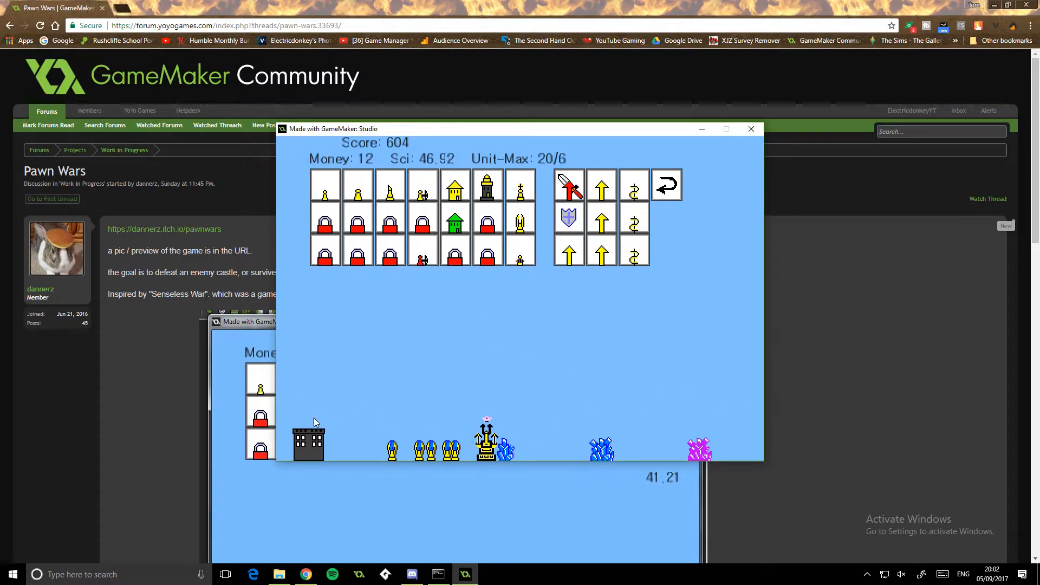
click(324, 185)
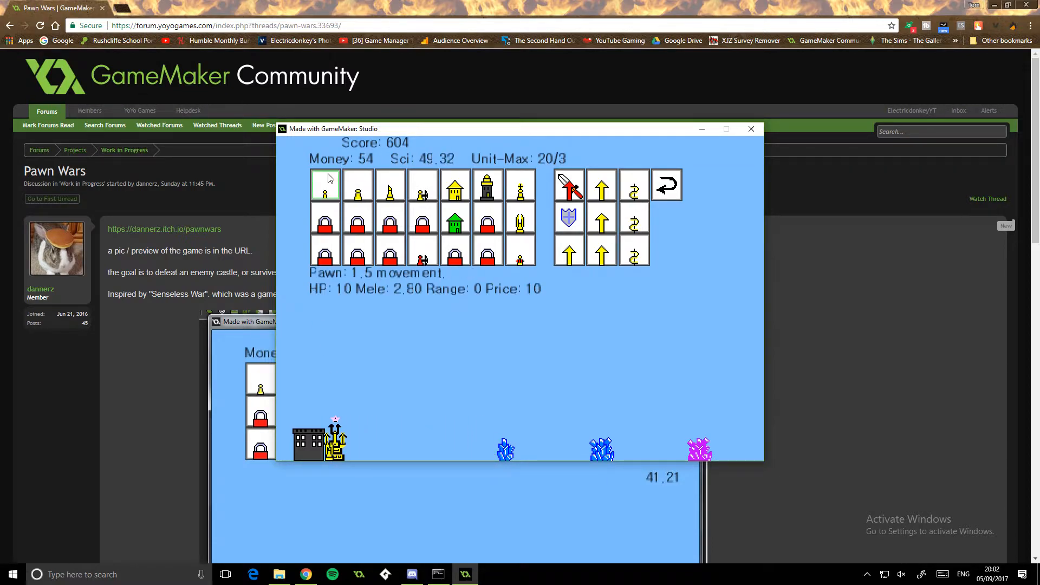
click(324, 184)
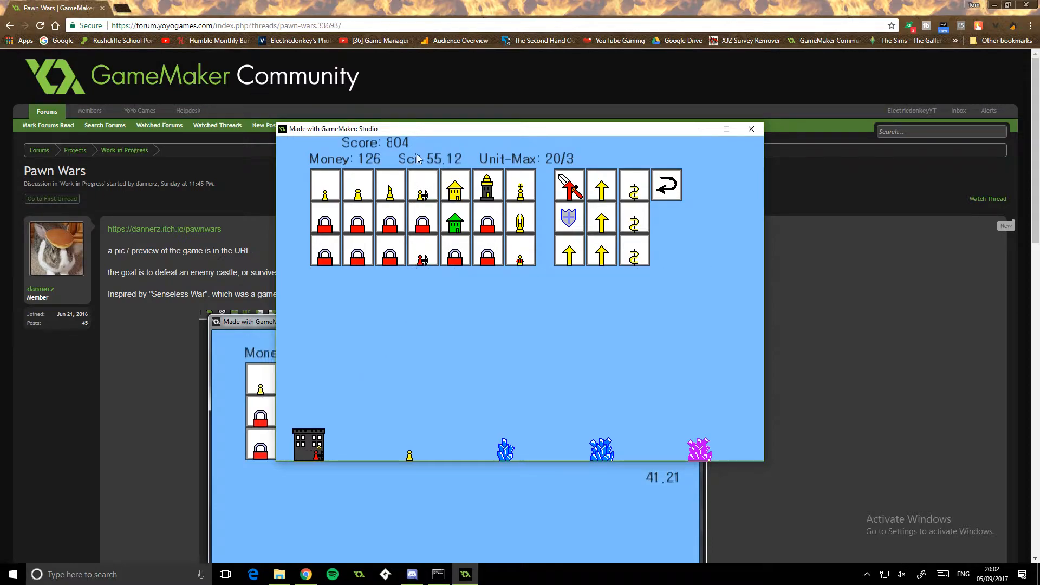
click(521, 219)
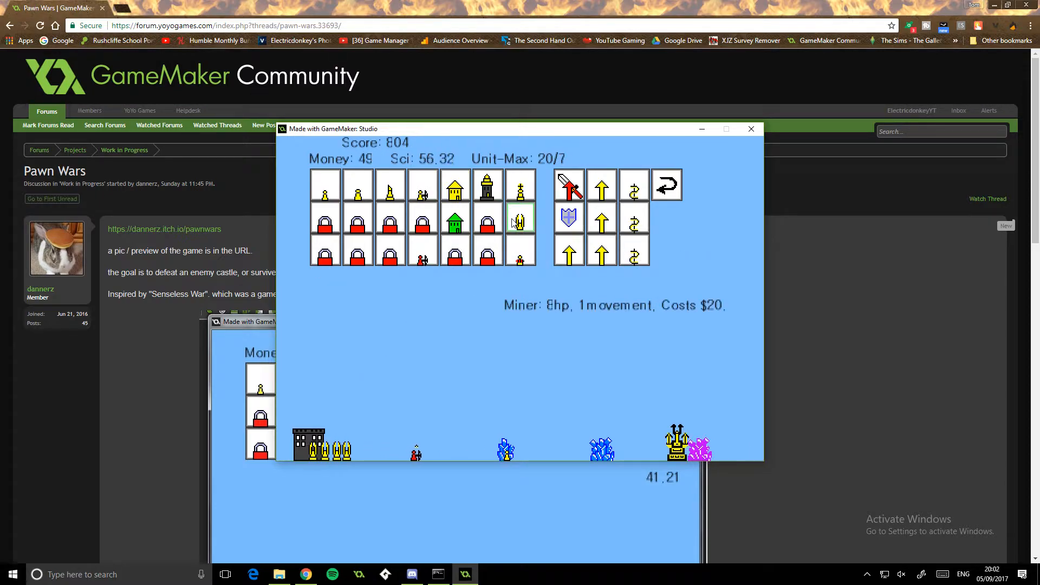
click(520, 220)
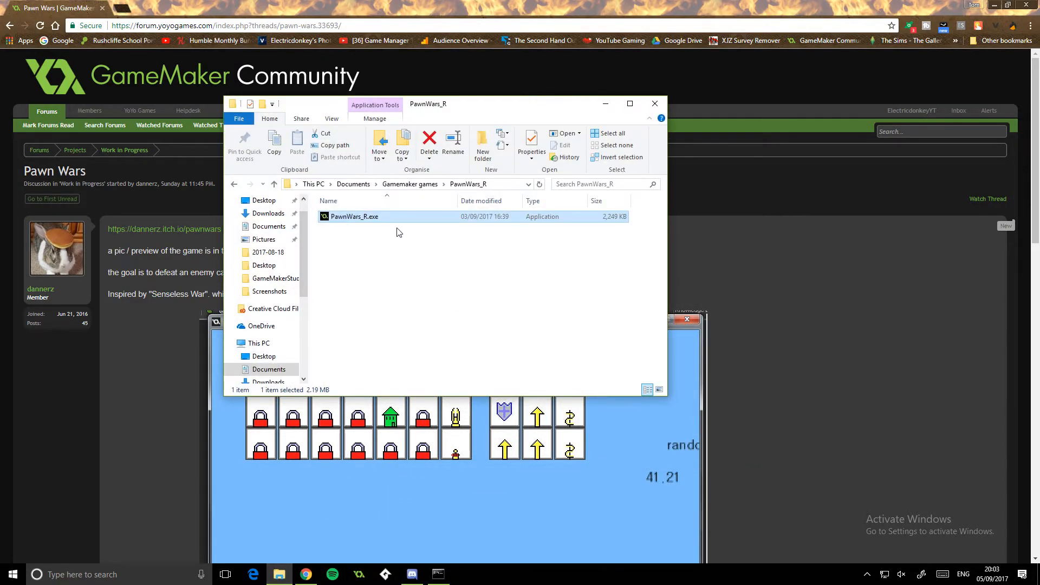
Run PawnWars_R.exe again and start a new match with score reset to 0.
double_click(353, 217)
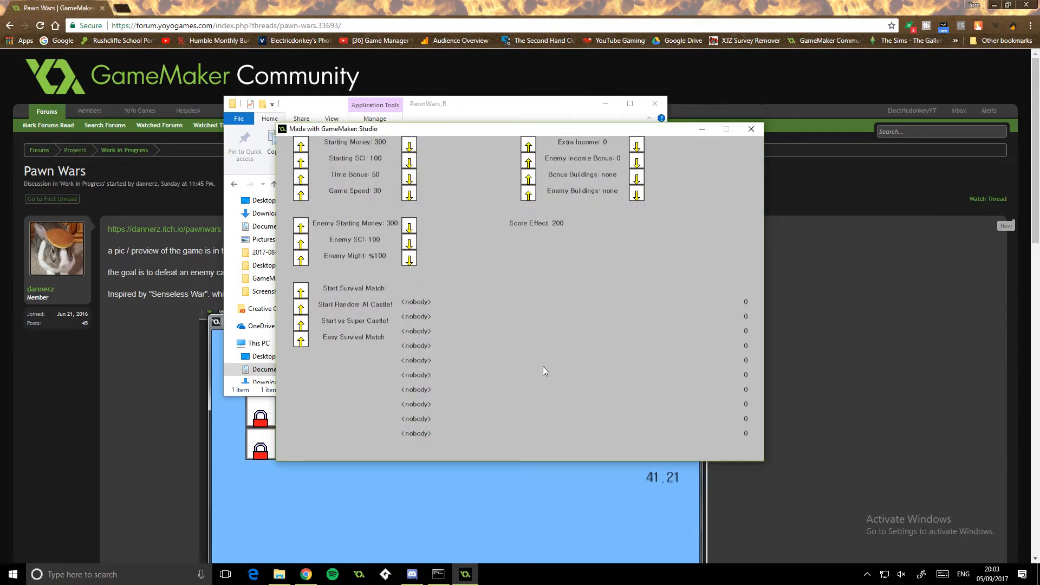
mouse_move(544, 357)
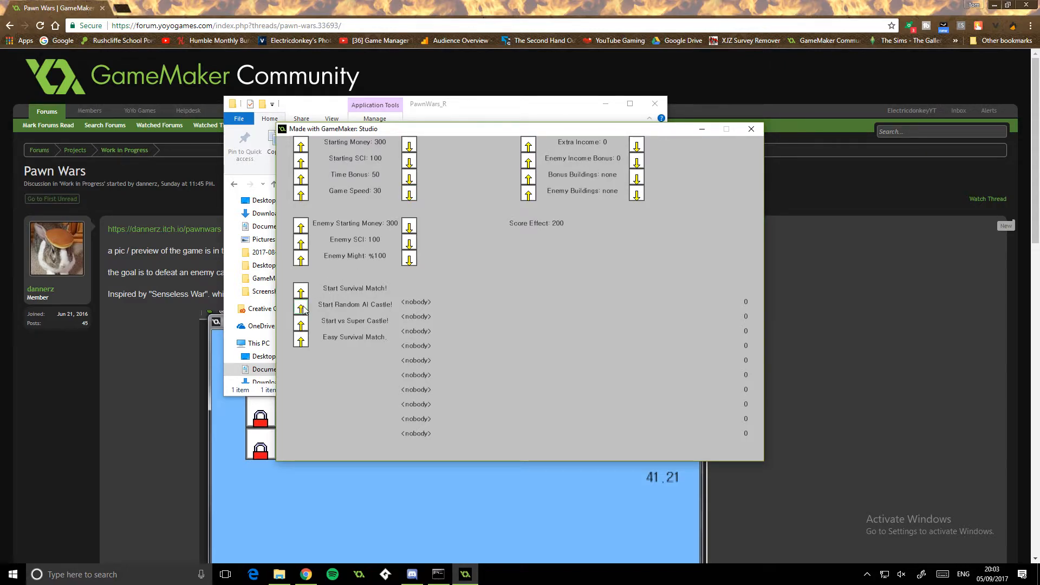
click(354, 288)
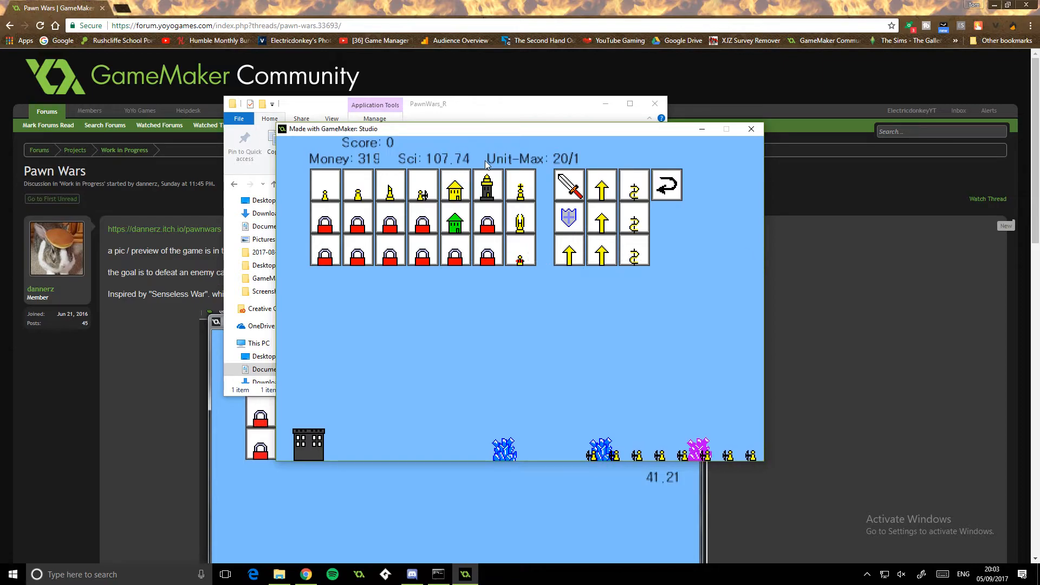
mouse_move(454, 185)
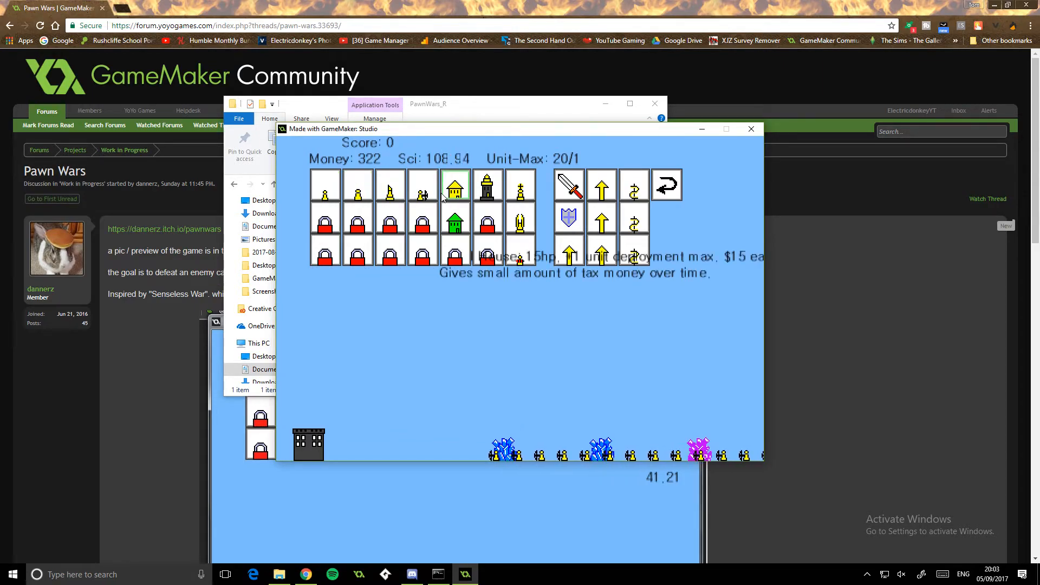
Build a house and an alchemy lab, then deploy archer pawns, pawns and miners to pass score 400.
click(455, 221)
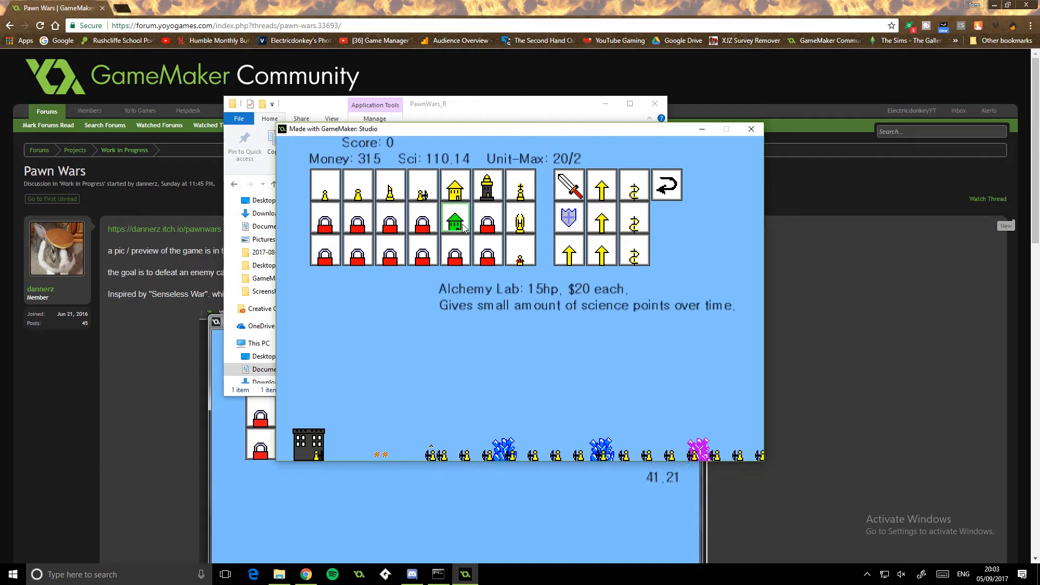
click(422, 185)
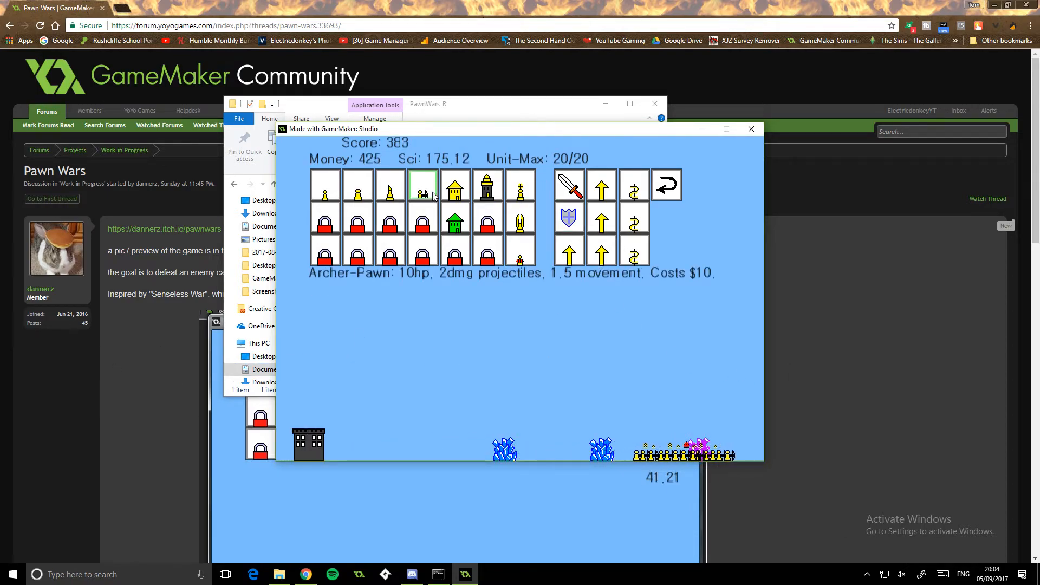
click(324, 184)
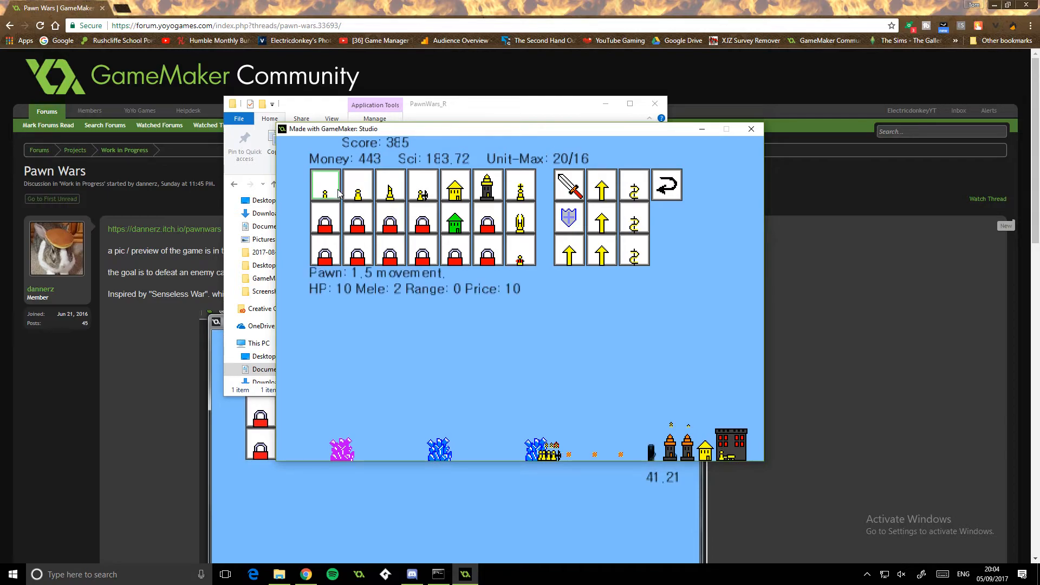
click(356, 184)
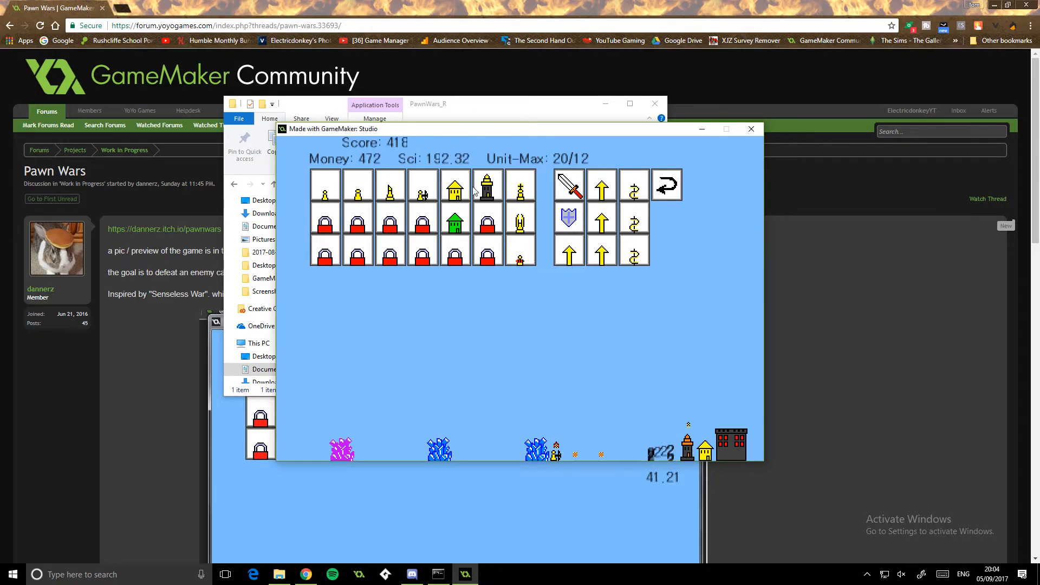
click(521, 218)
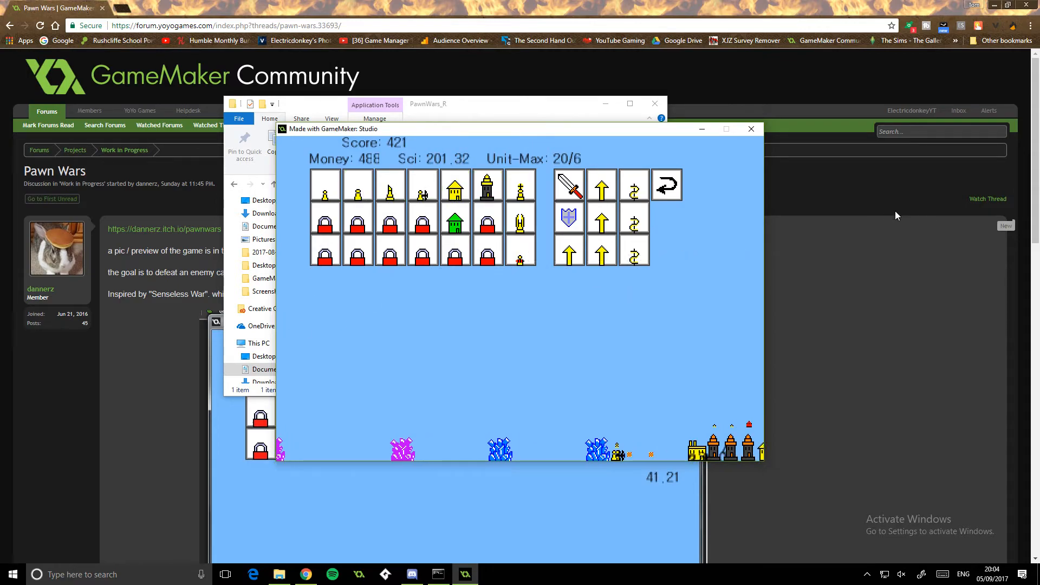
click(521, 255)
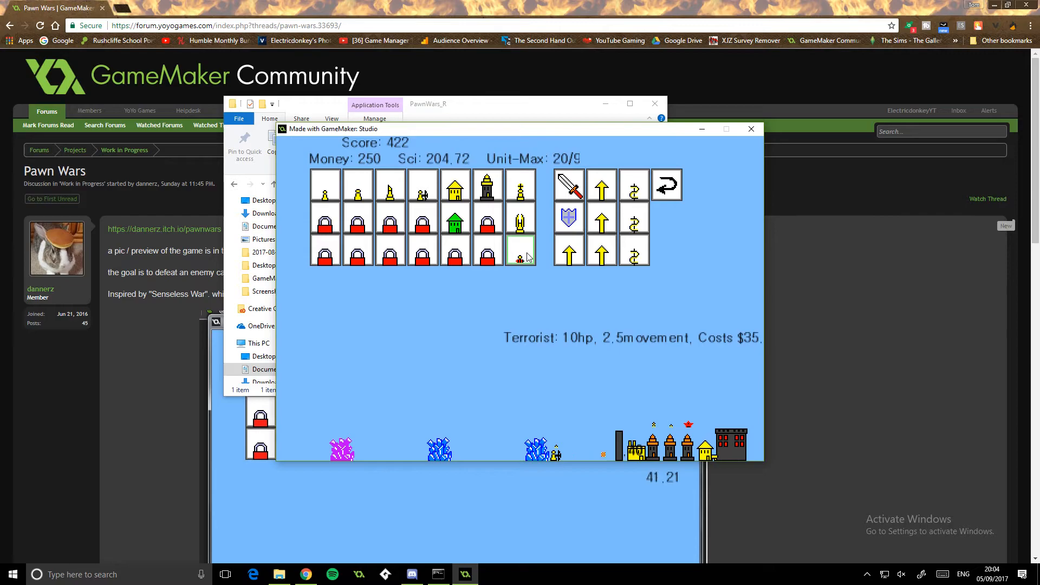
Deploy terrorist units and build more houses until the match ends at a survival score of 625.
click(521, 255)
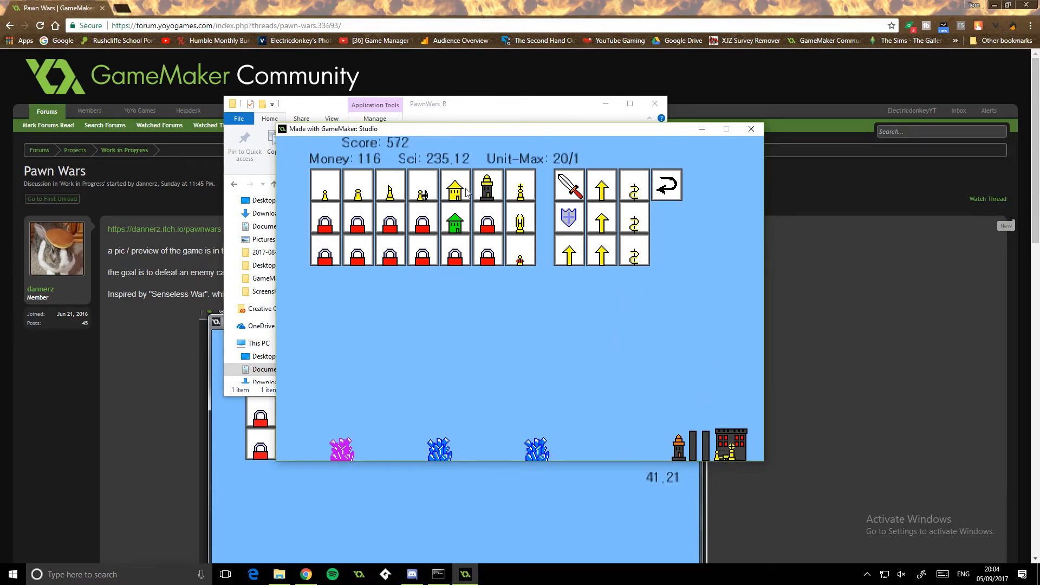
click(520, 250)
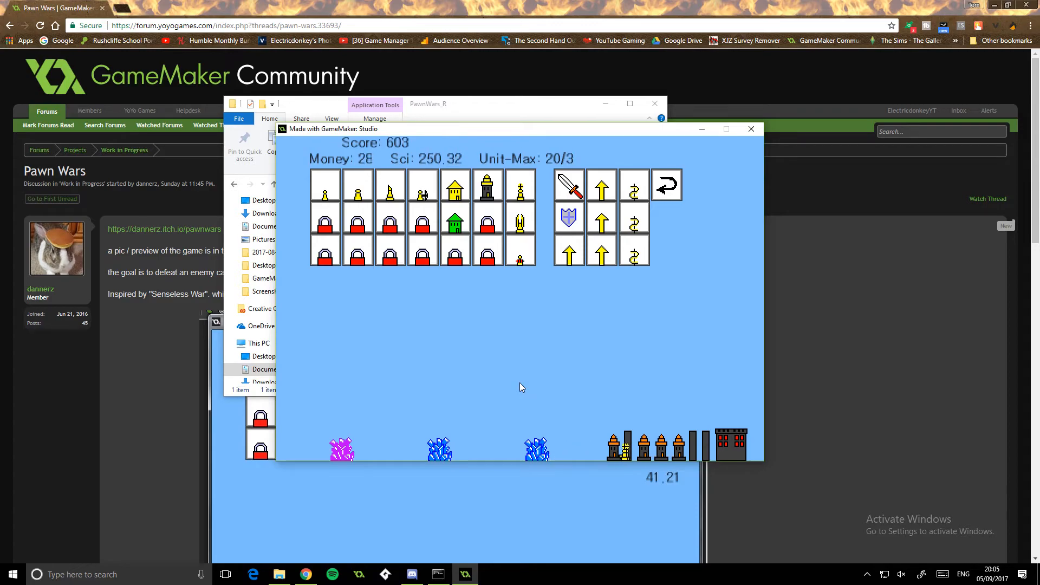
click(521, 254)
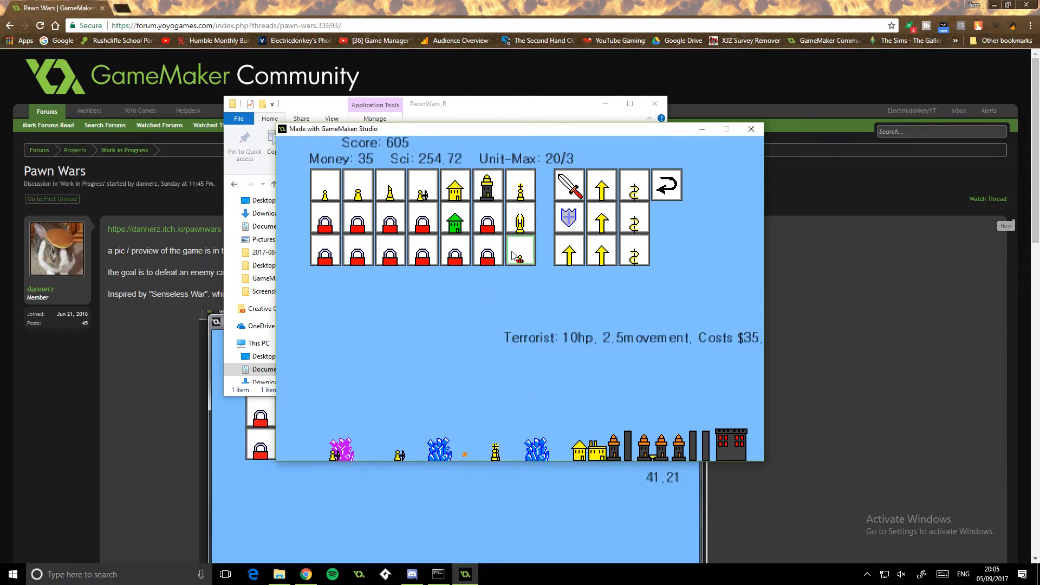
click(520, 254)
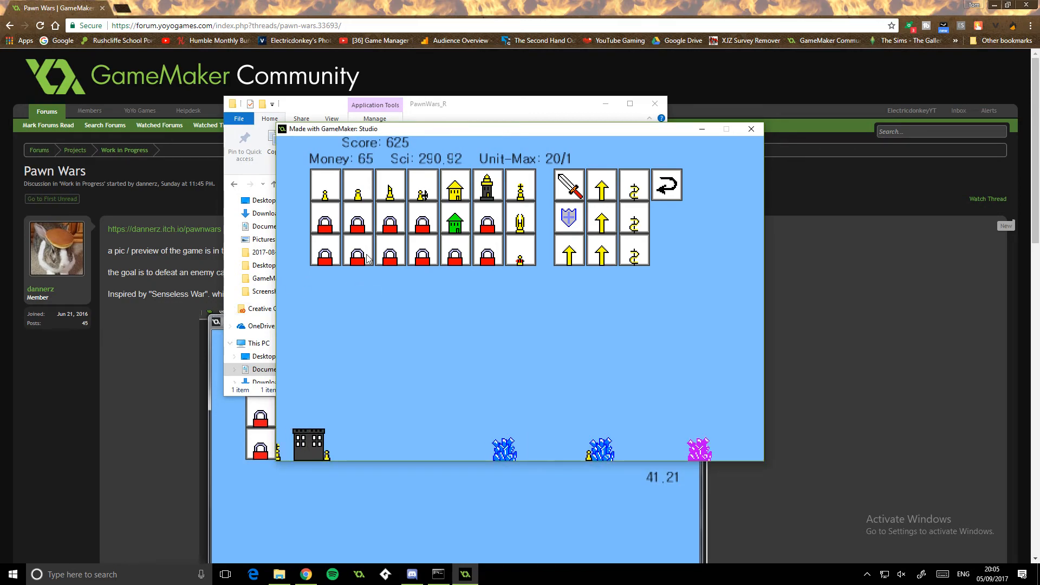
click(486, 185)
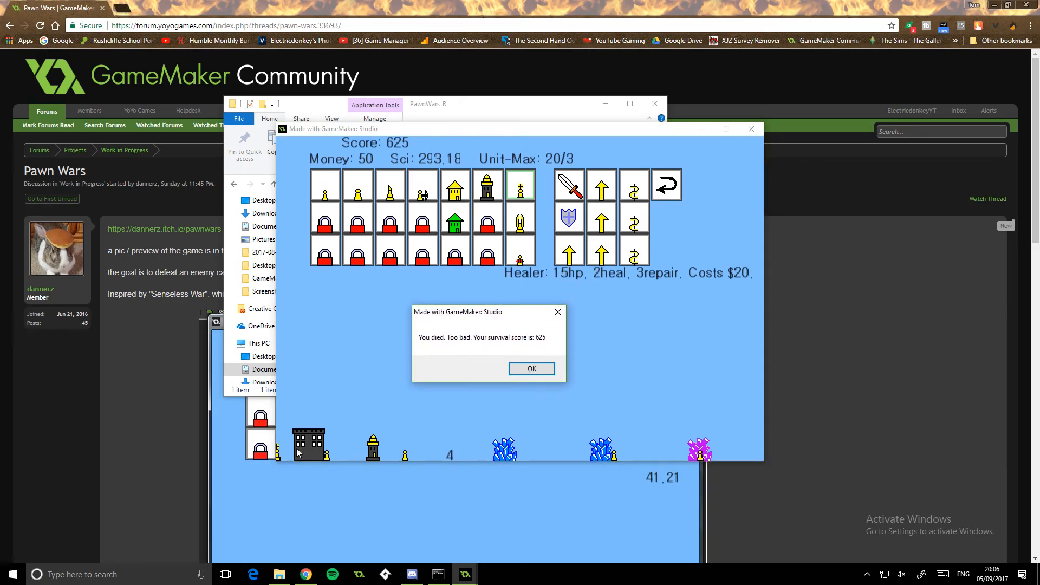
Dismiss the death notice, enter a name to record the 625 score, and quit the game.
click(531, 369)
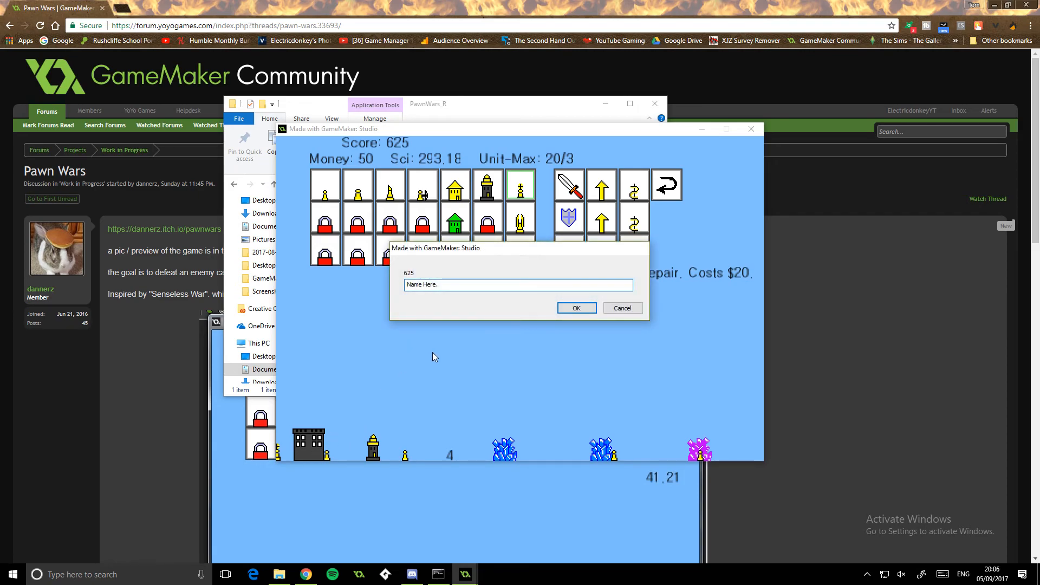
click(518, 284)
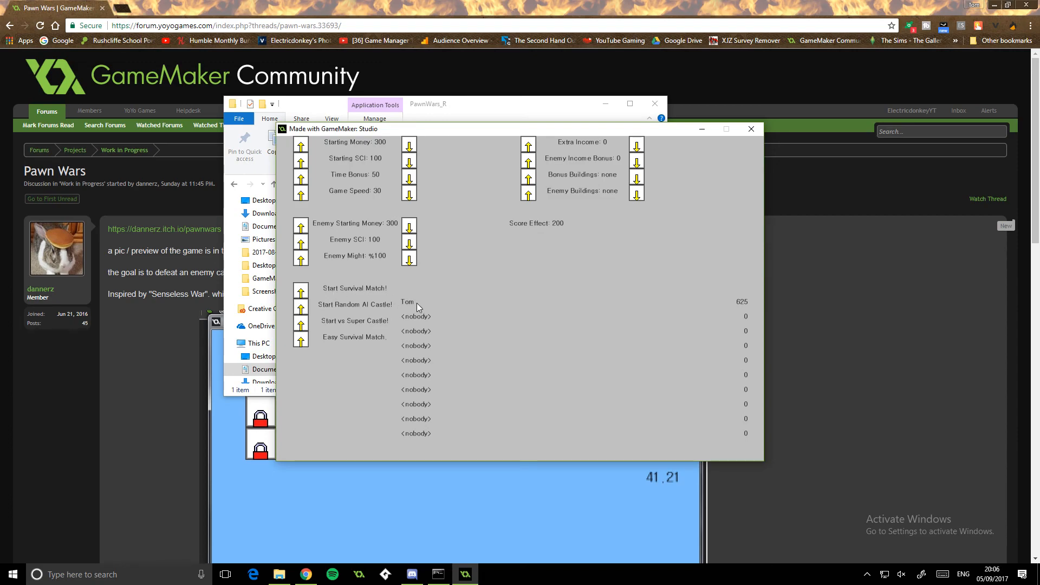
mouse_move(404, 319)
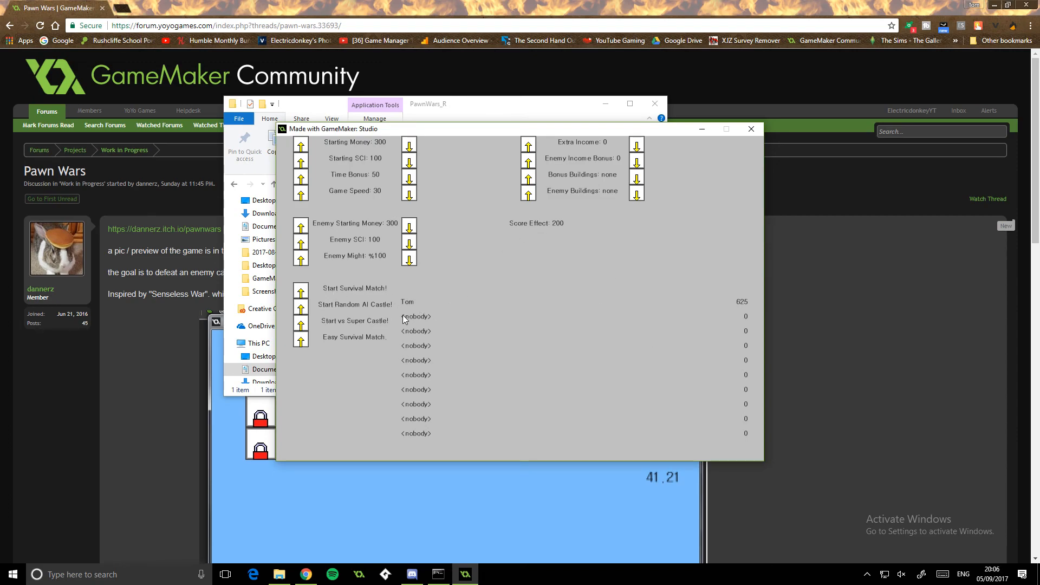
mouse_move(759, 153)
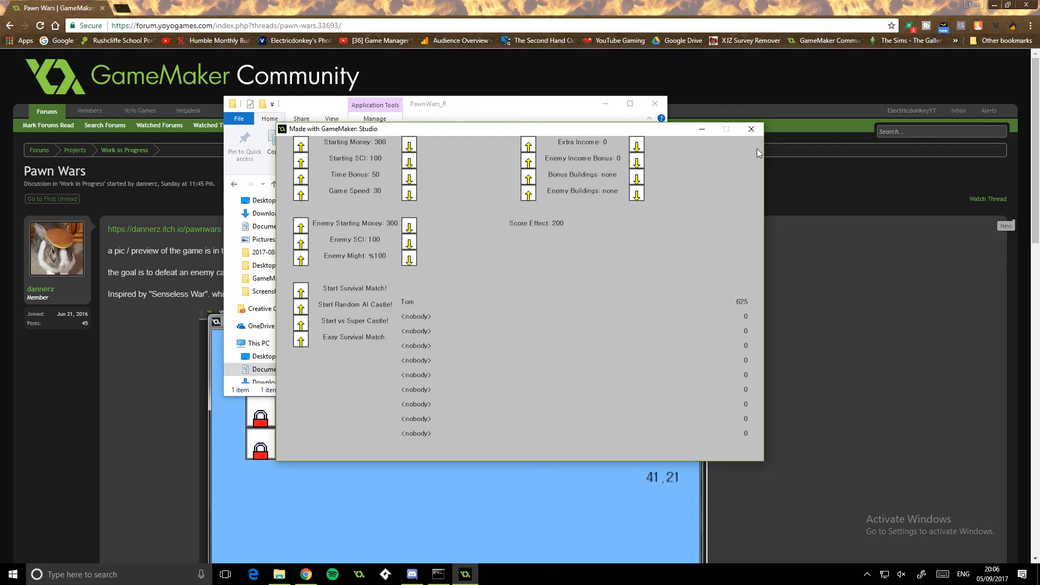
click(750, 129)
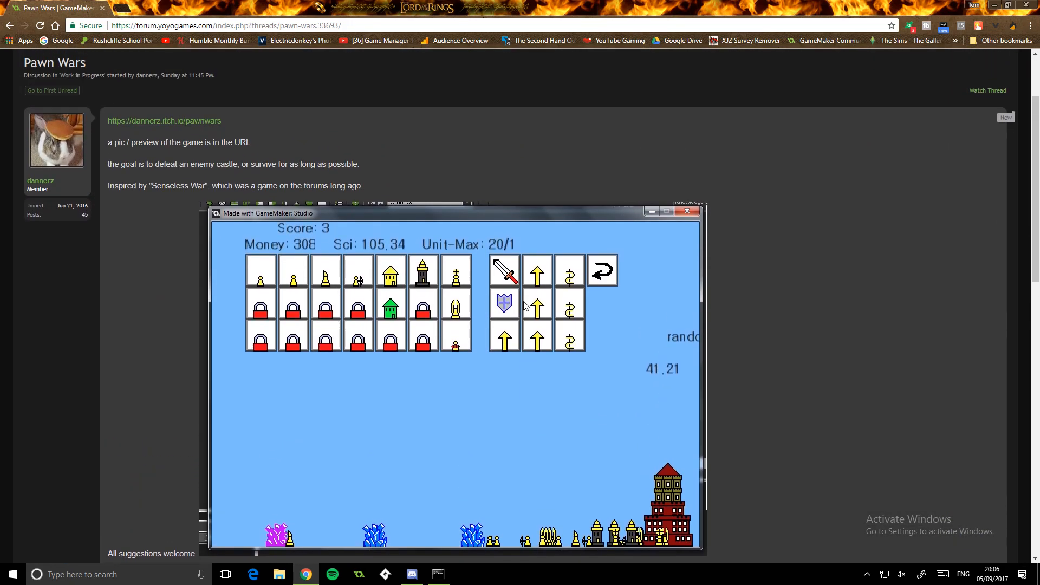
mouse_move(661, 512)
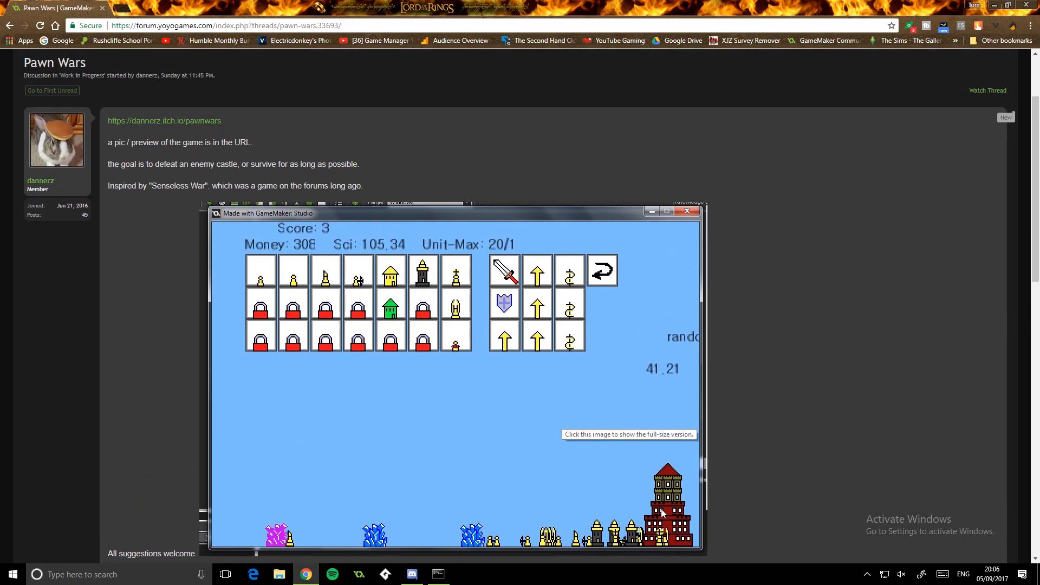
scroll(down, 3)
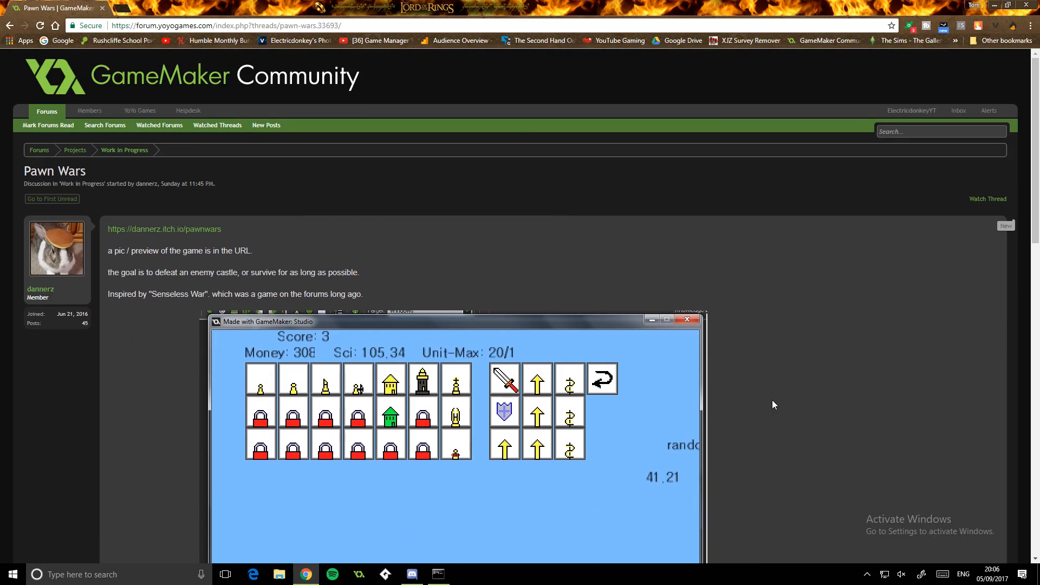
scroll(down, 3)
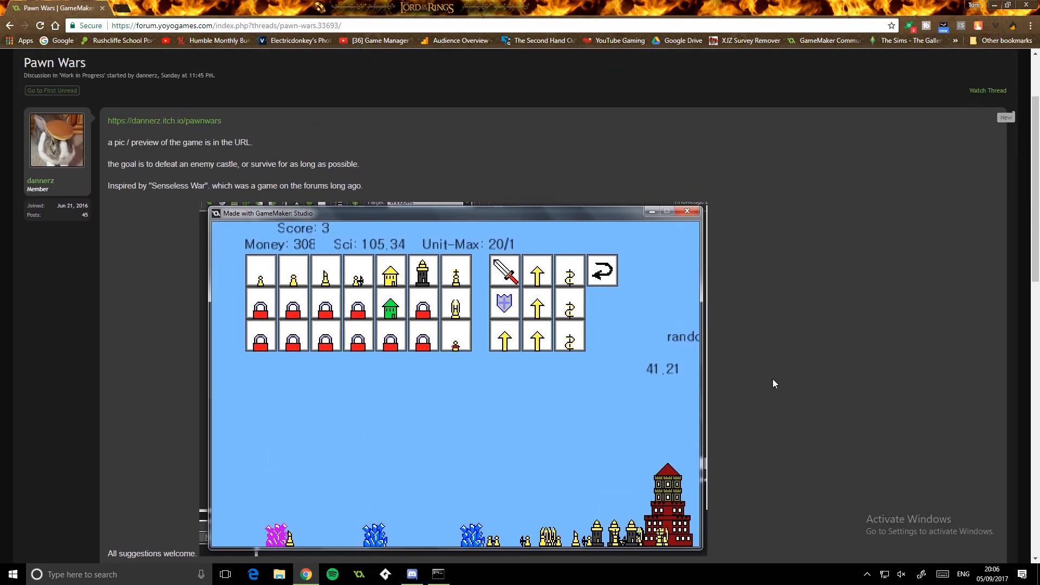